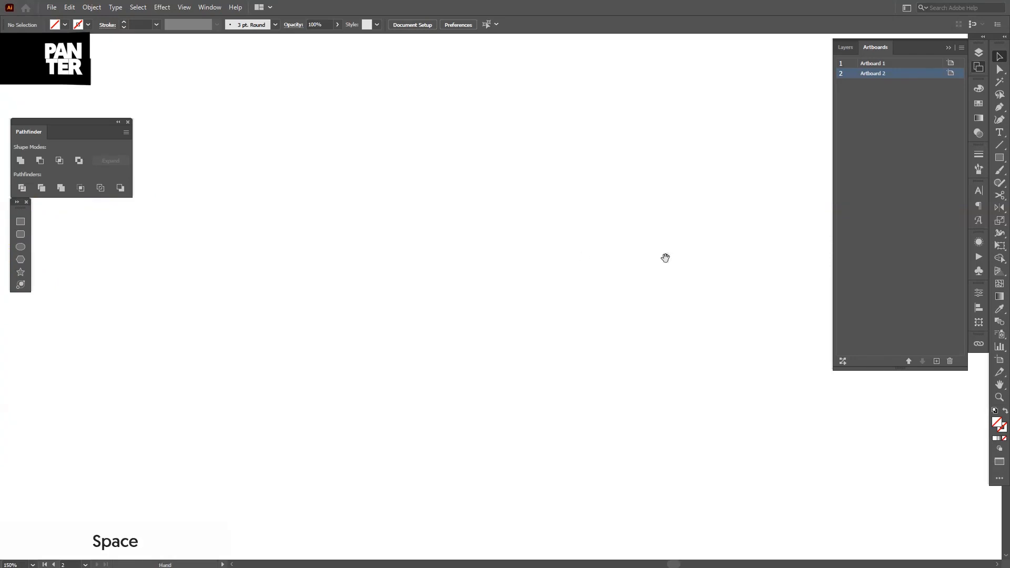
Type PANTER on the artboard and scale it up to a large size.
{"action": "left_click", "coordinate": [1000, 147]}
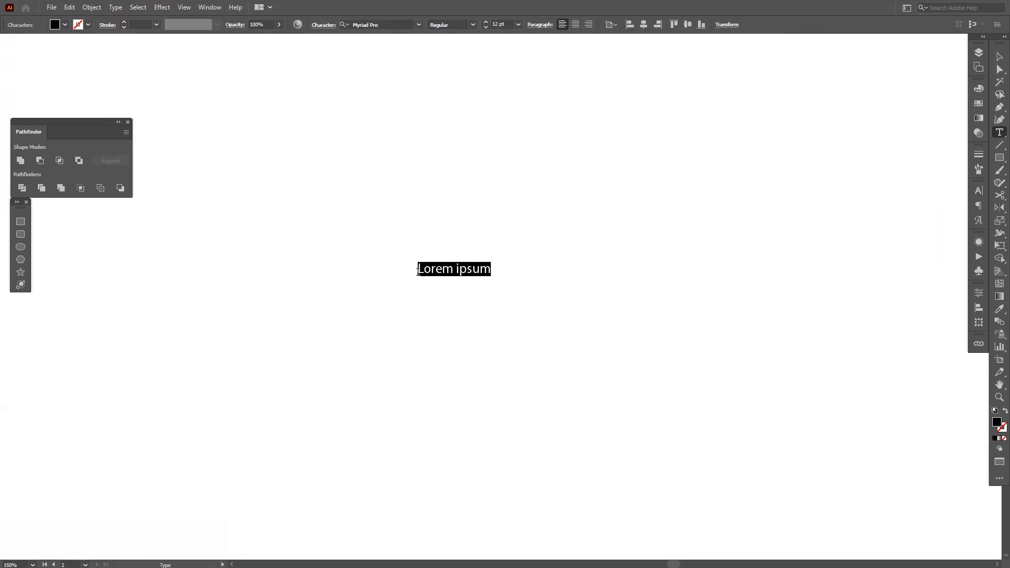
{"action": "type", "text": "PA"}
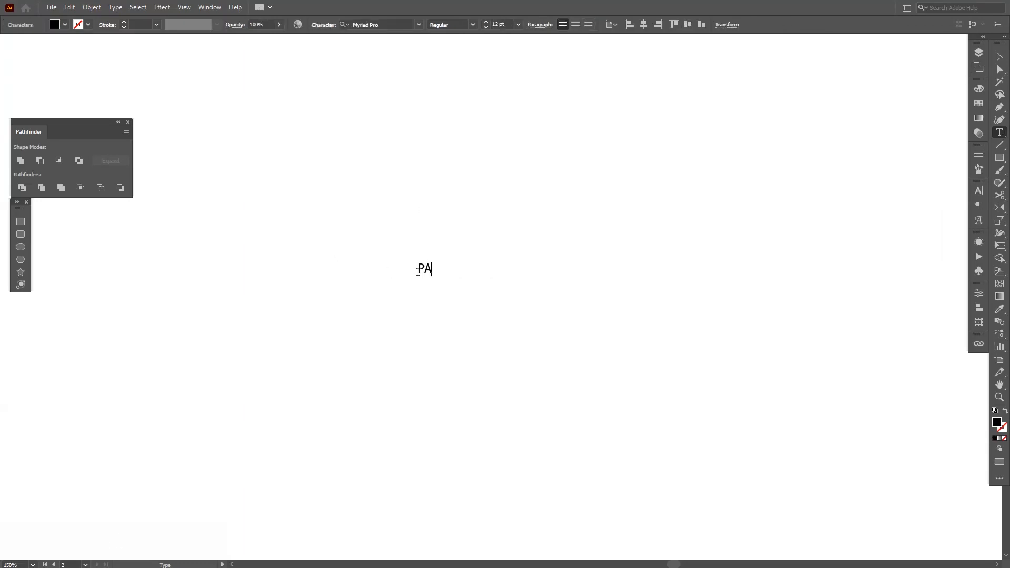
{"action": "type", "text": "NTER"}
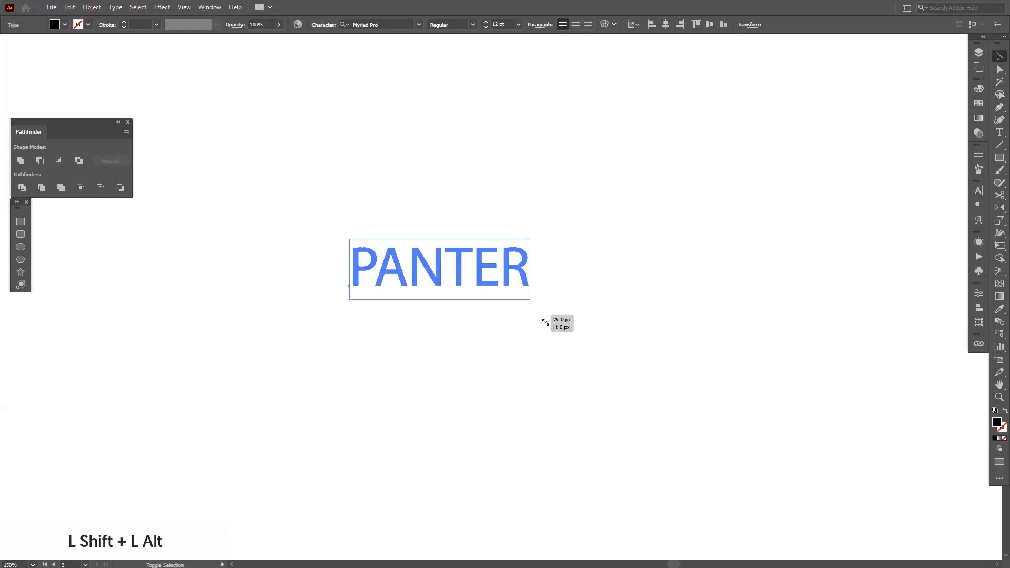
{"action": "left_click_drag", "start_coordinate": [530, 296], "coordinate": [677, 356]}
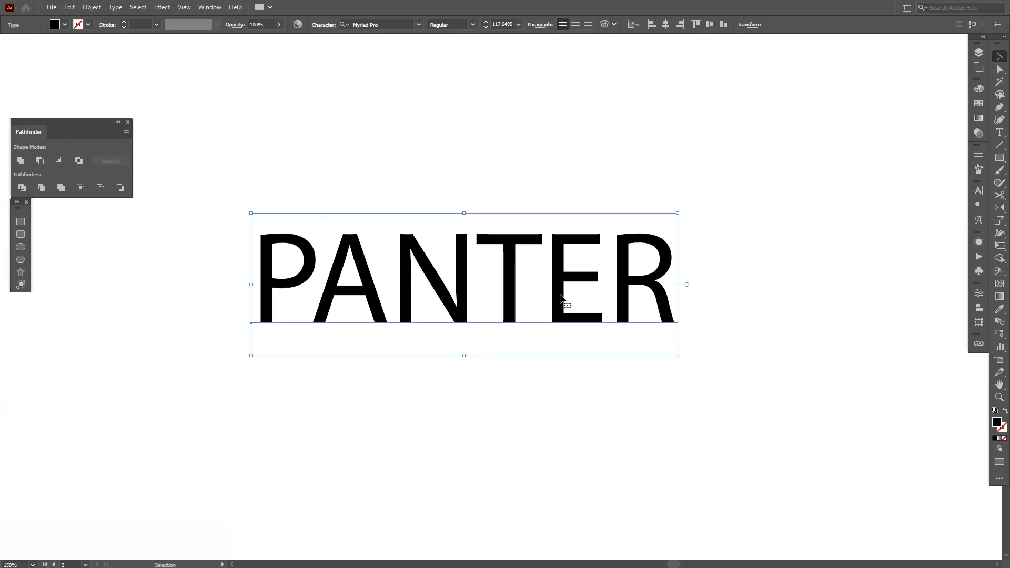
Set PANTER in Oswald Demi-Bold with tracking tightened to -100.
{"action": "left_click", "coordinate": [372, 24]}
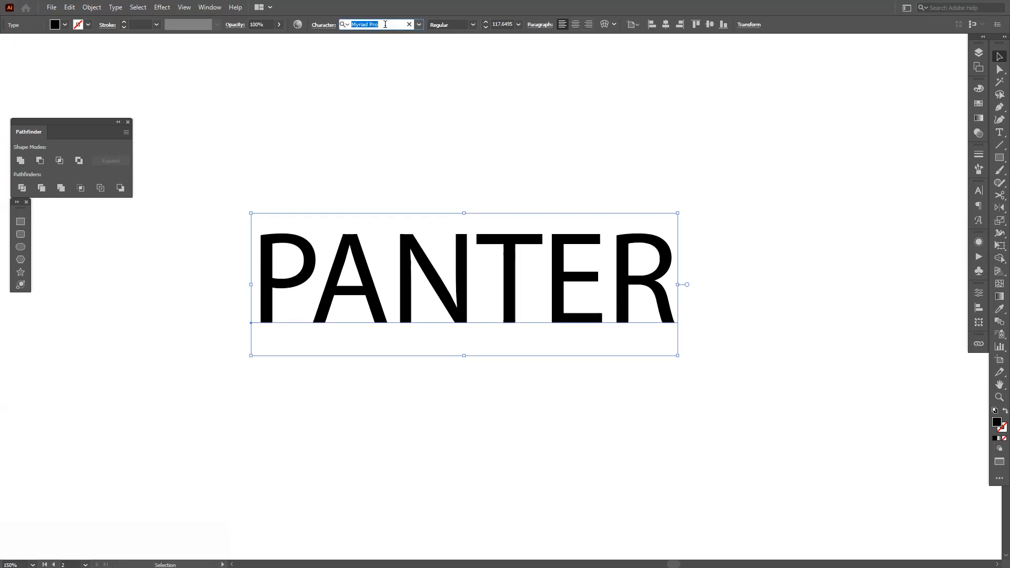
{"action": "type", "text": "OSWALD"}
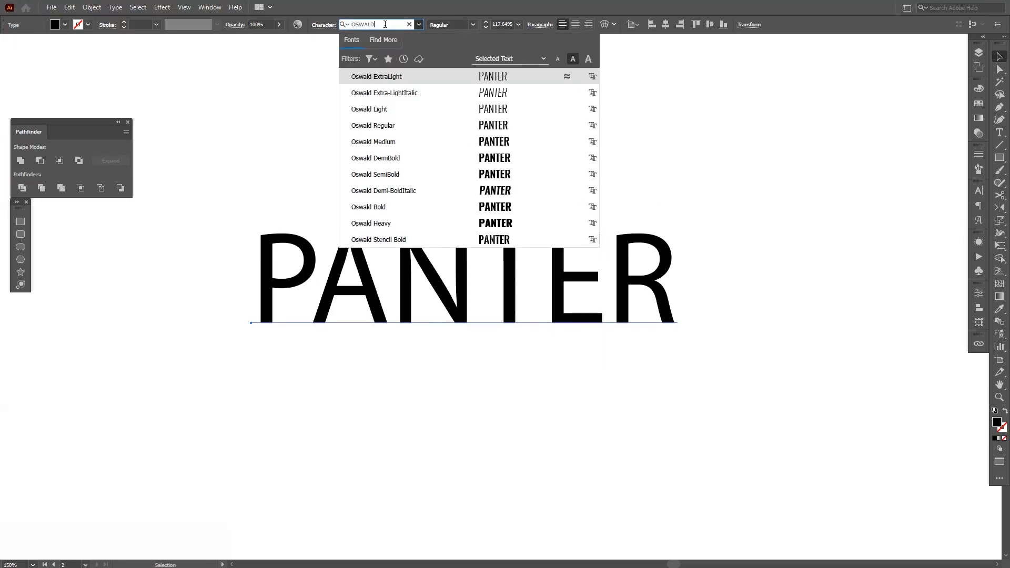
{"action": "mouse_move", "coordinate": [487, 197]}
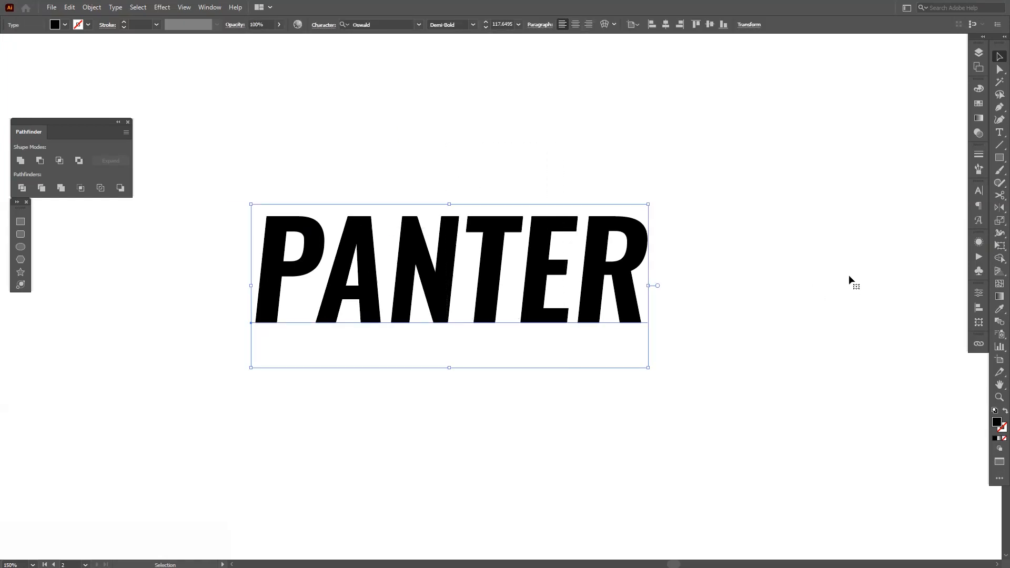
{"action": "key", "text": "Alt+Left"}
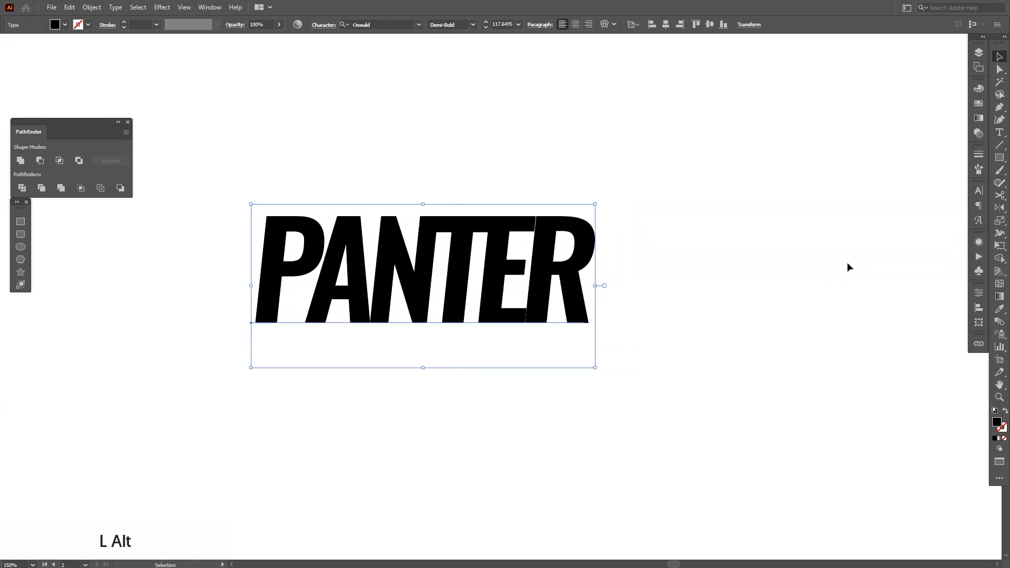
{"action": "key", "text": "Alt+Right"}
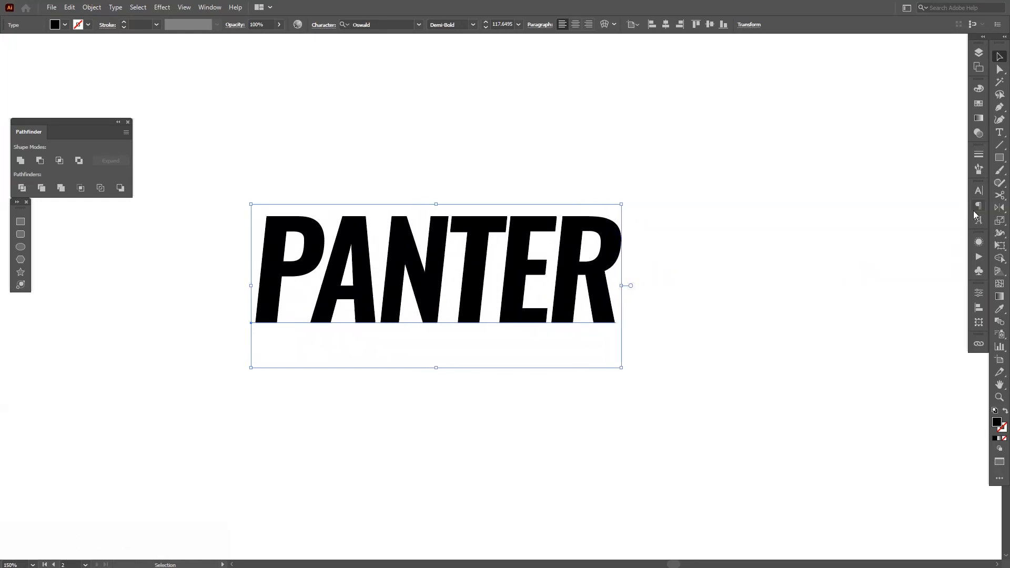
{"action": "left_click", "coordinate": [978, 191]}
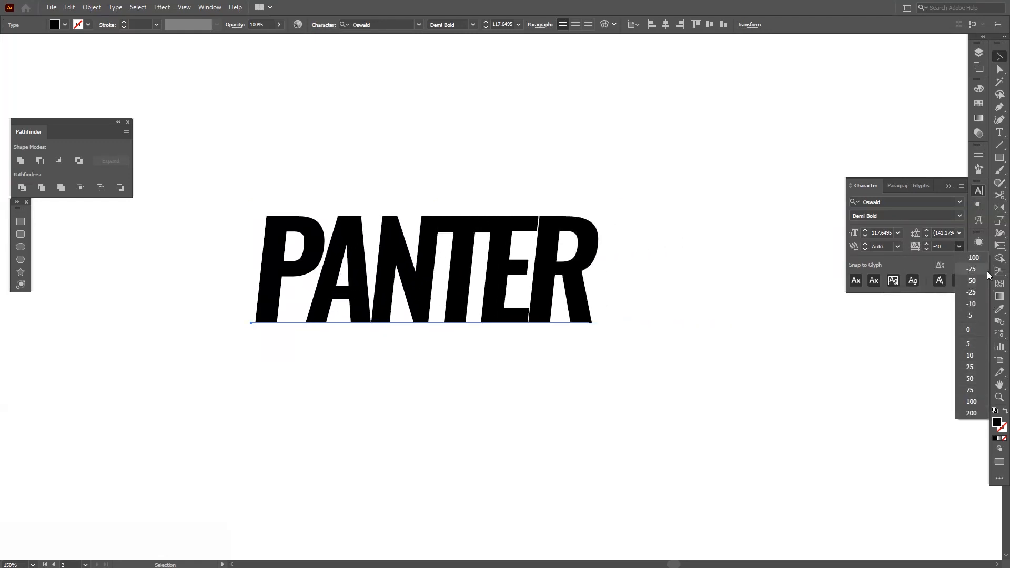
{"action": "left_click", "coordinate": [972, 257]}
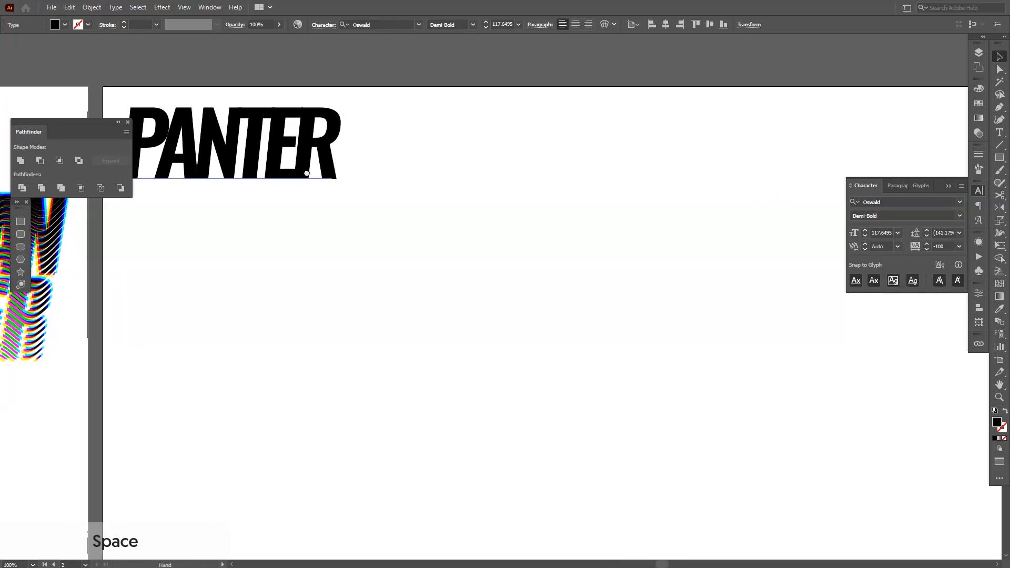
{"action": "left_click_drag", "start_coordinate": [306, 172], "coordinate": [550, 261]}
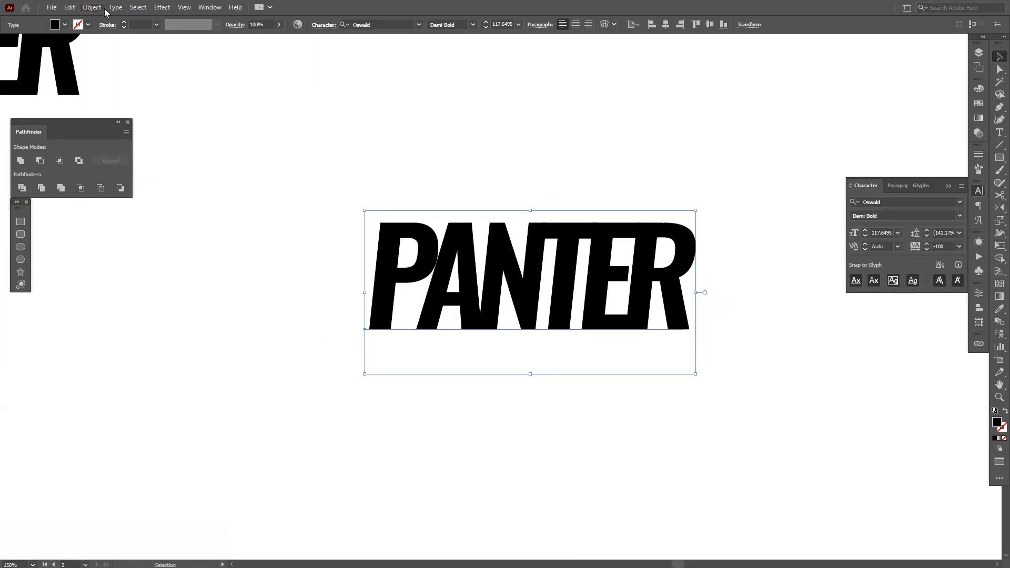
Expand PANTER to outlines, ungroup it, and move TER beneath PAN.
{"action": "left_click", "coordinate": [91, 7]}
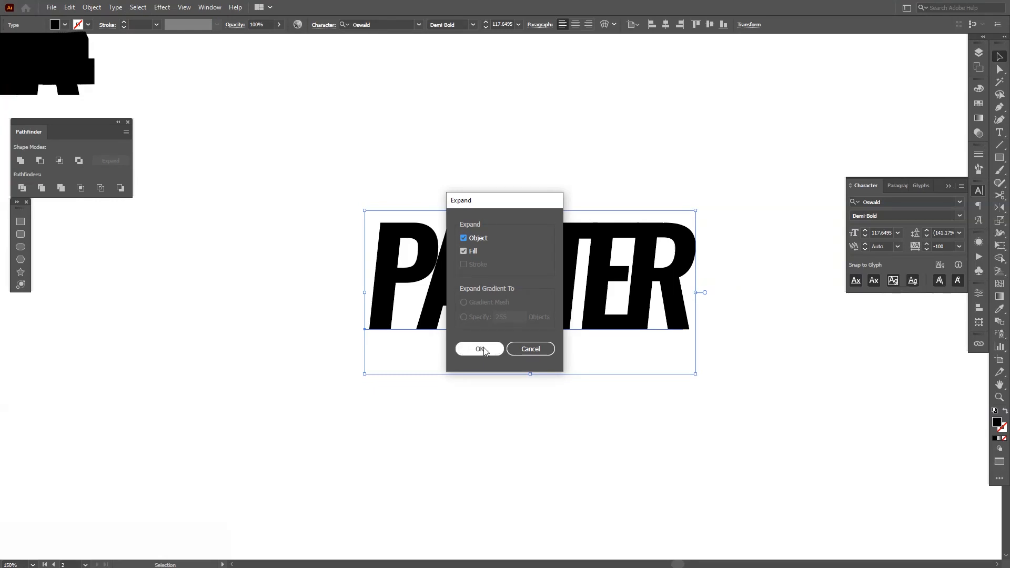
{"action": "left_click", "coordinate": [479, 349]}
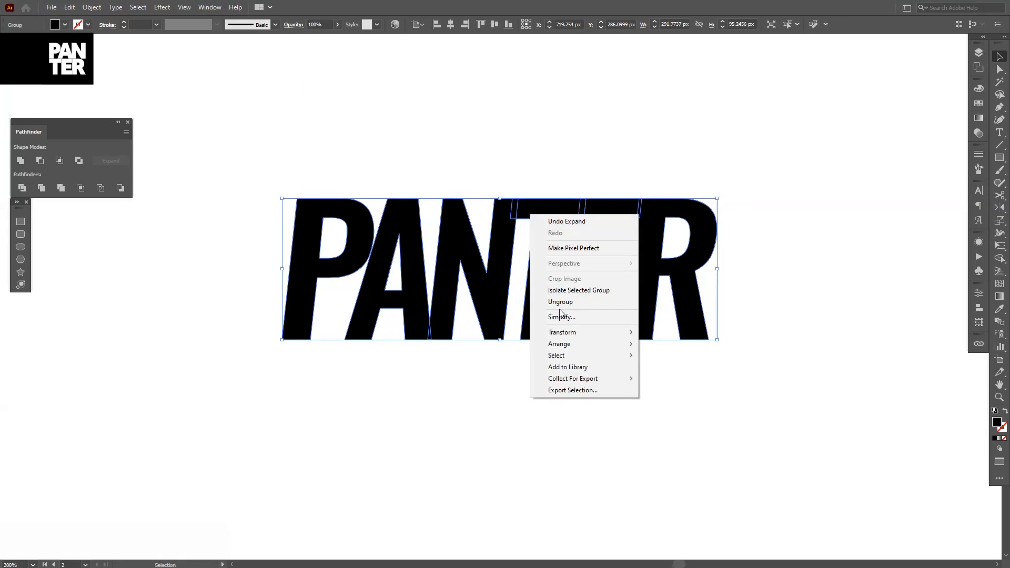
{"action": "left_click", "coordinate": [560, 302]}
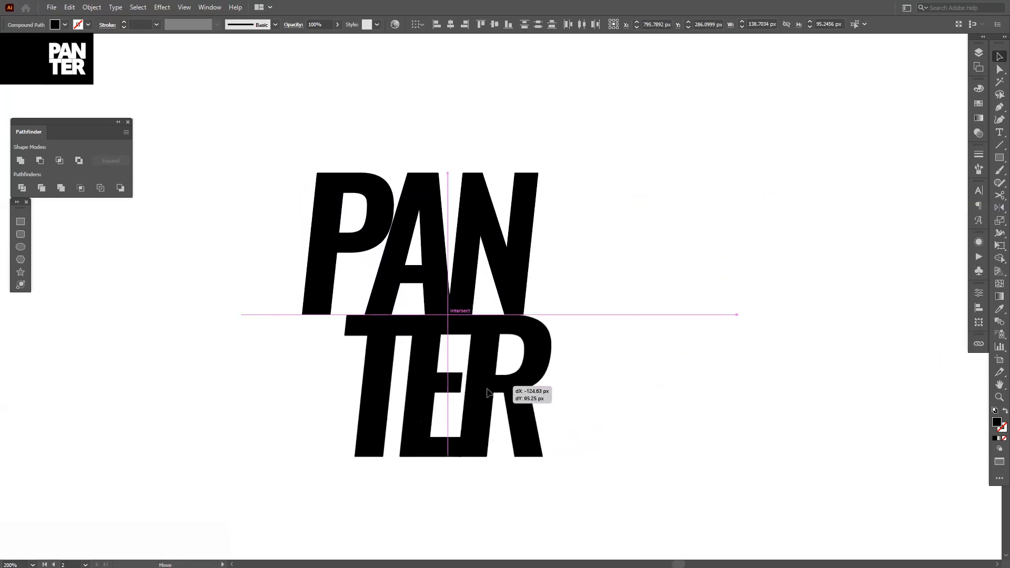
{"action": "left_click_drag", "start_coordinate": [489, 393], "coordinate": [448, 394]}
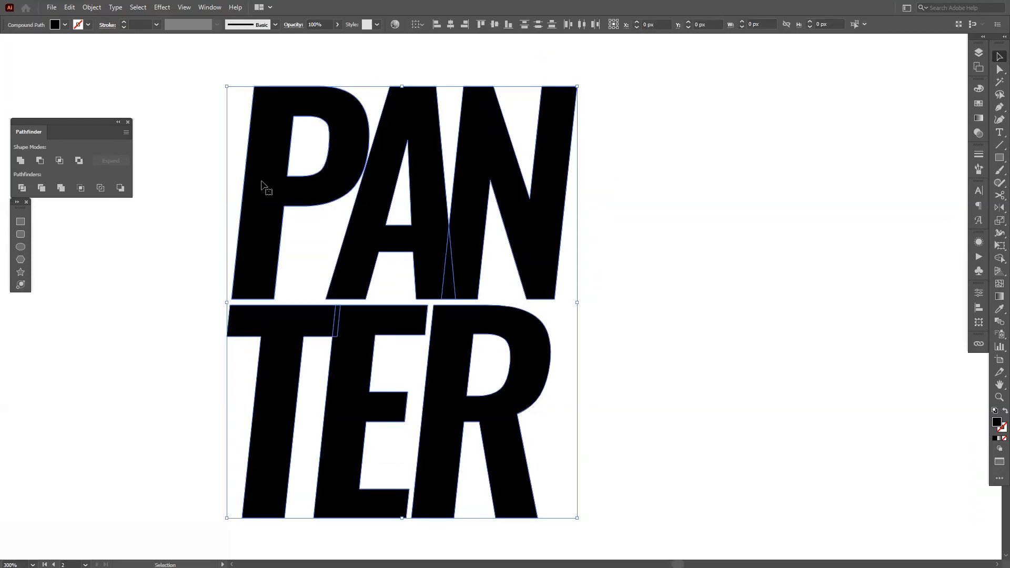
Select both lettering lines and unite them into one shape.
{"action": "left_click", "coordinate": [20, 161]}
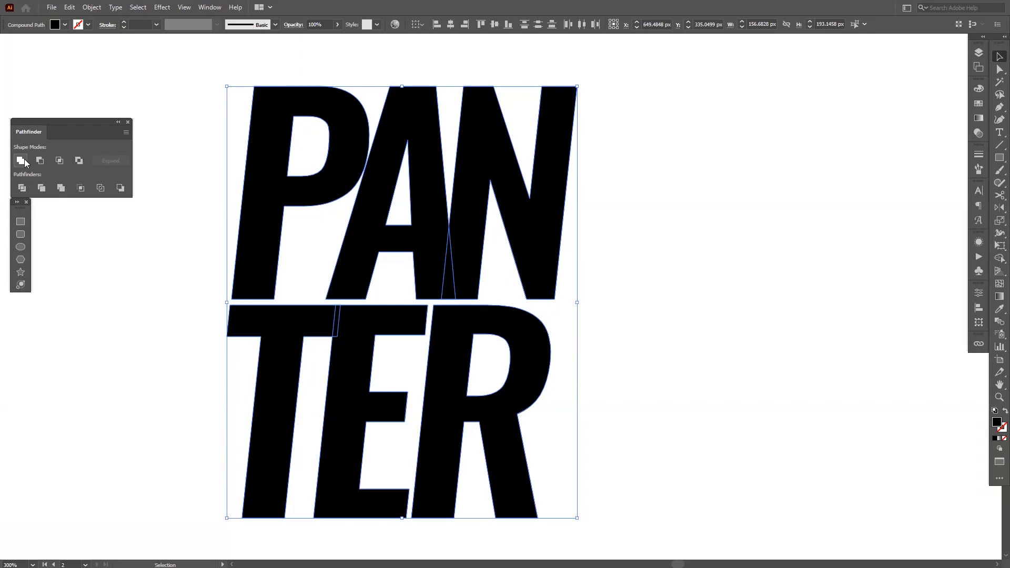
{"action": "left_click", "coordinate": [20, 161]}
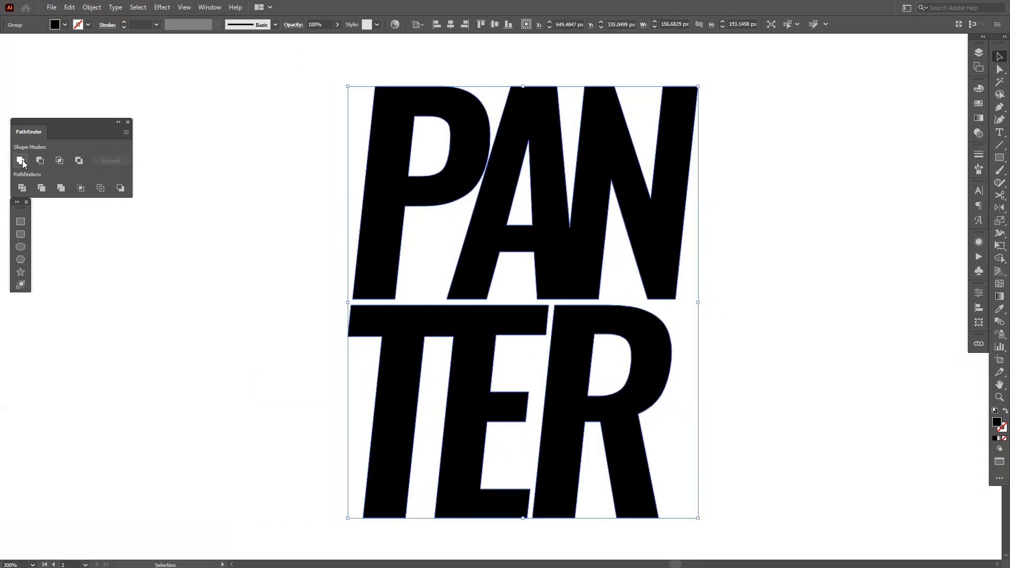
{"action": "left_click", "coordinate": [209, 7]}
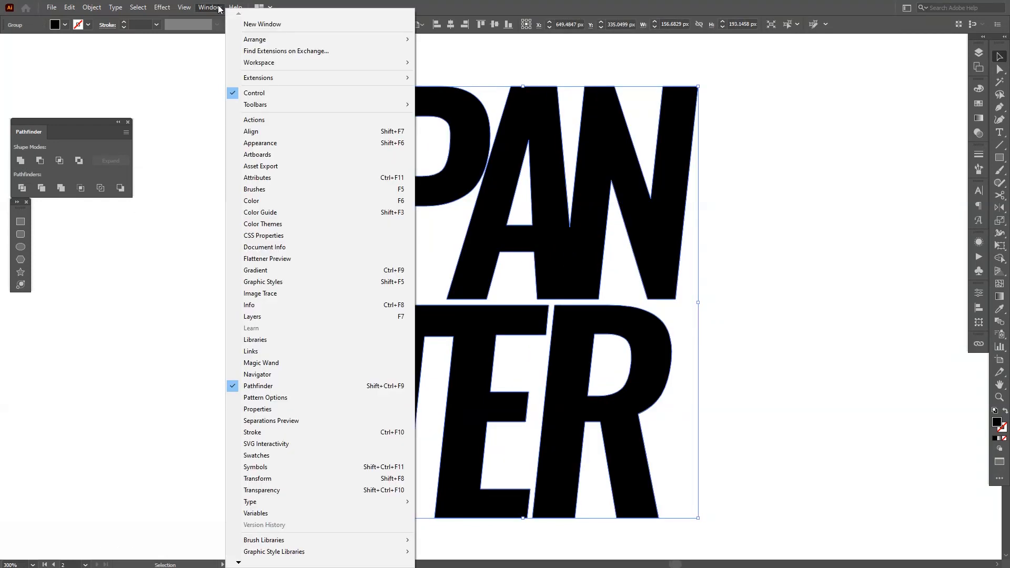
{"action": "mouse_move", "coordinate": [275, 386]}
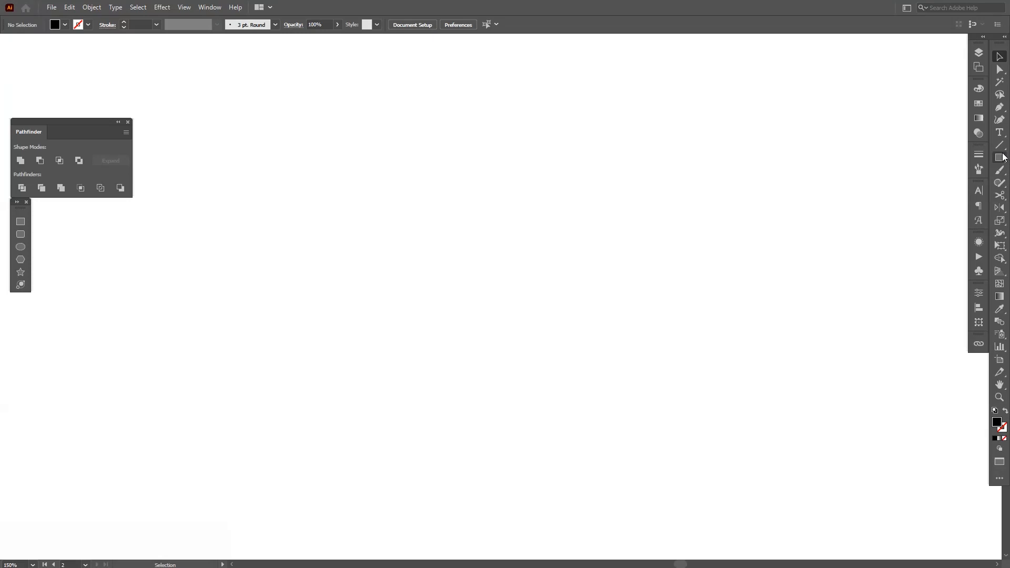
{"action": "mouse_move", "coordinate": [999, 157]}
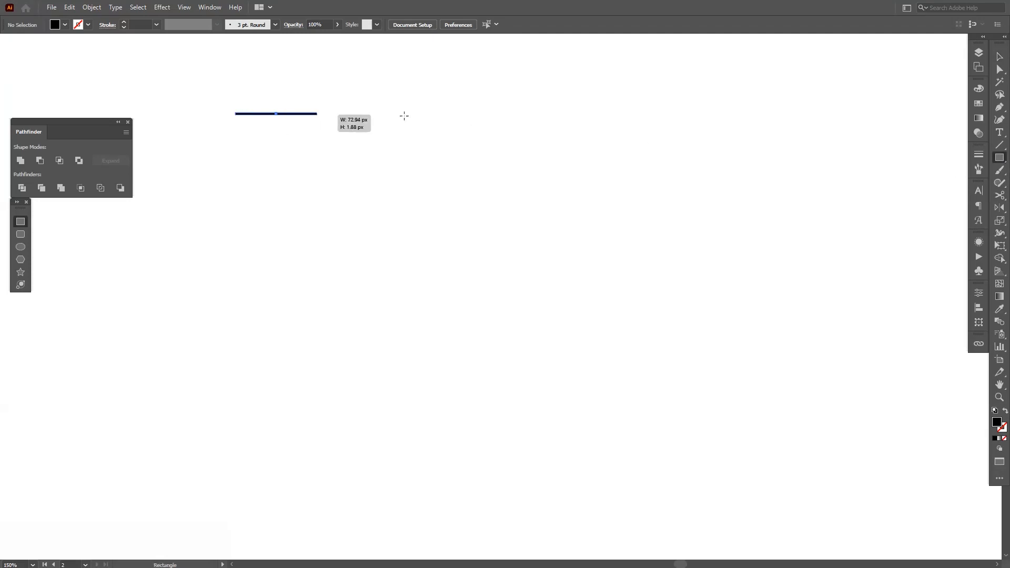
Draw a thin black horizontal bar and place a copy far below it.
{"action": "left_click_drag", "start_coordinate": [317, 114], "coordinate": [941, 114]}
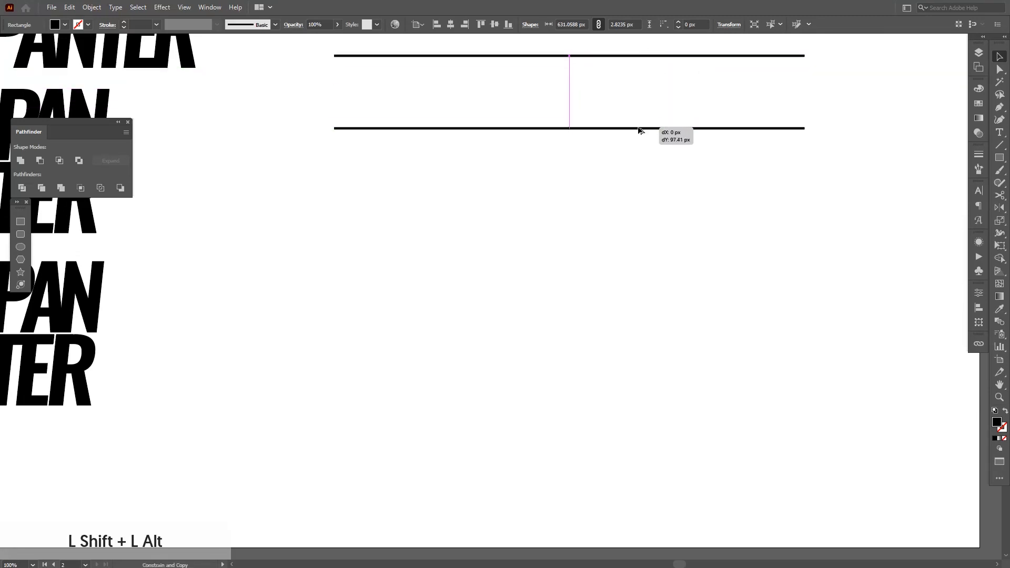
{"action": "left_click_drag", "start_coordinate": [640, 129], "coordinate": [612, 479]}
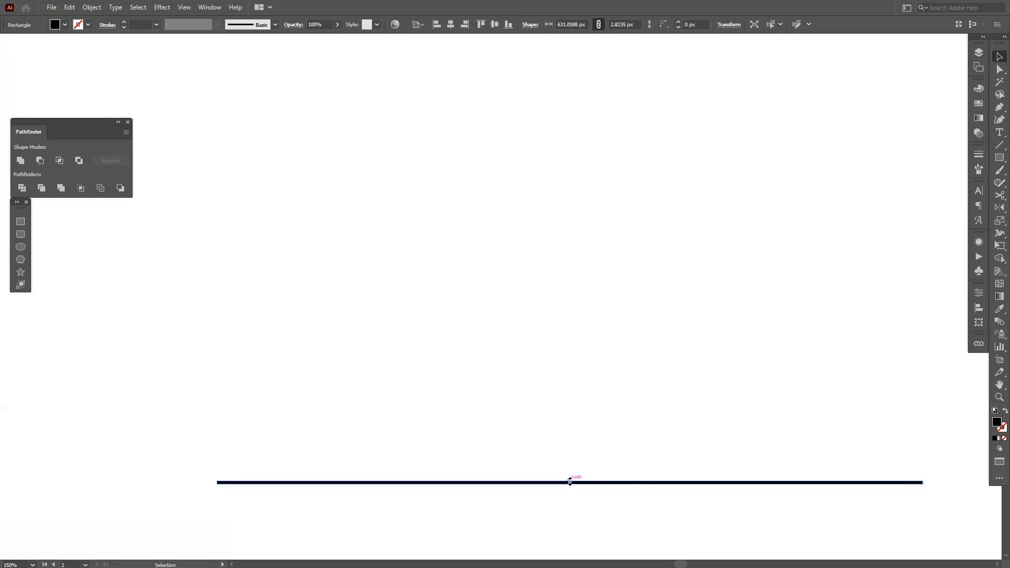
{"action": "left_click_drag", "start_coordinate": [569, 482], "coordinate": [569, 469]}
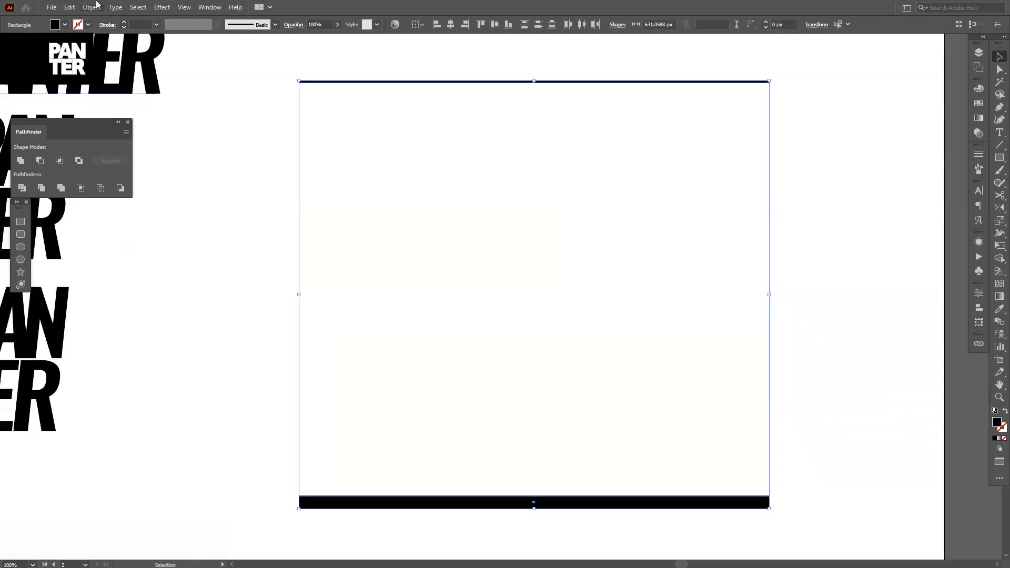
Blend the two bars using Specified Steps set to 31.
{"action": "left_click", "coordinate": [95, 8]}
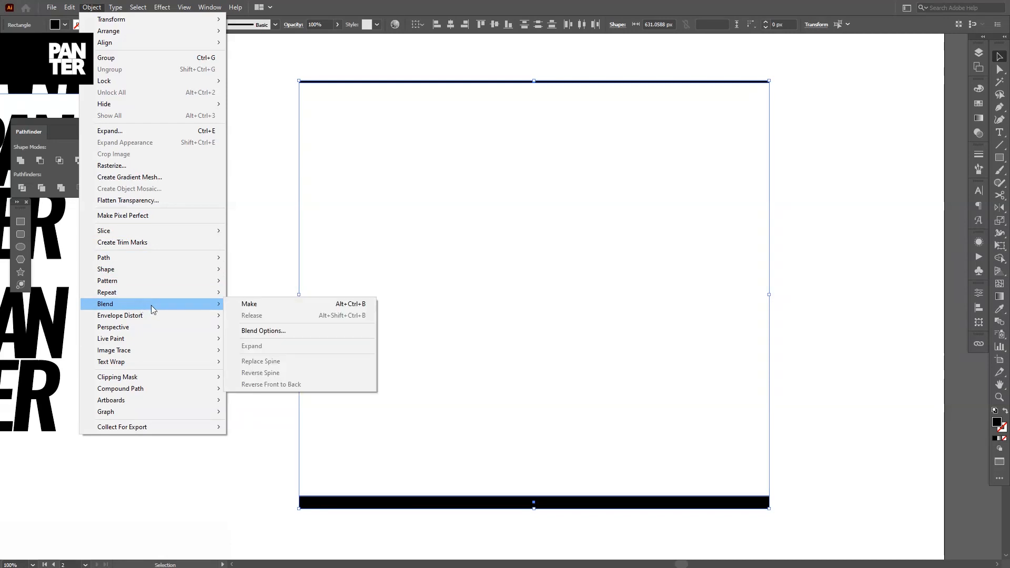
{"action": "left_click", "coordinate": [249, 303]}
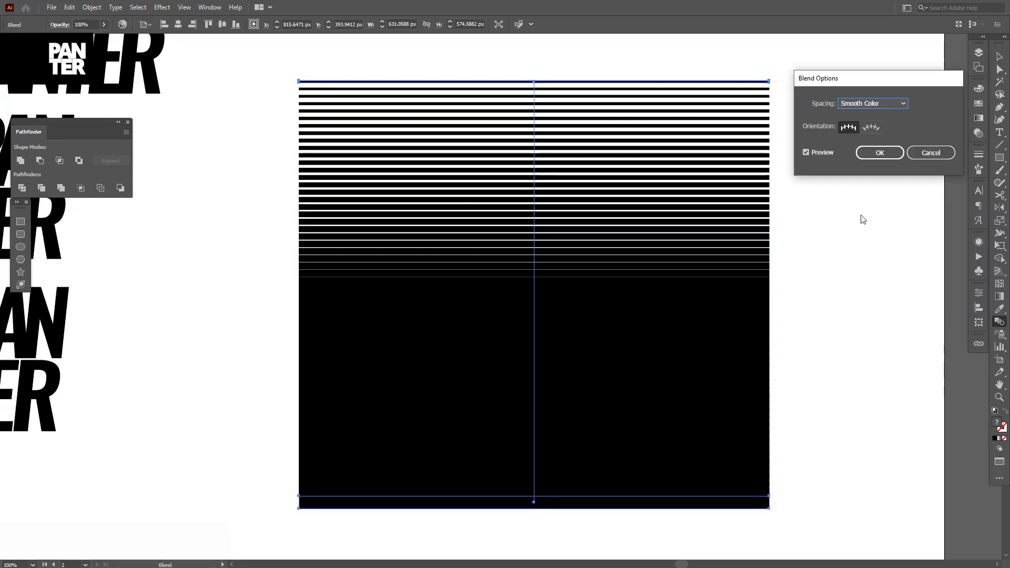
{"action": "left_click", "coordinate": [872, 103]}
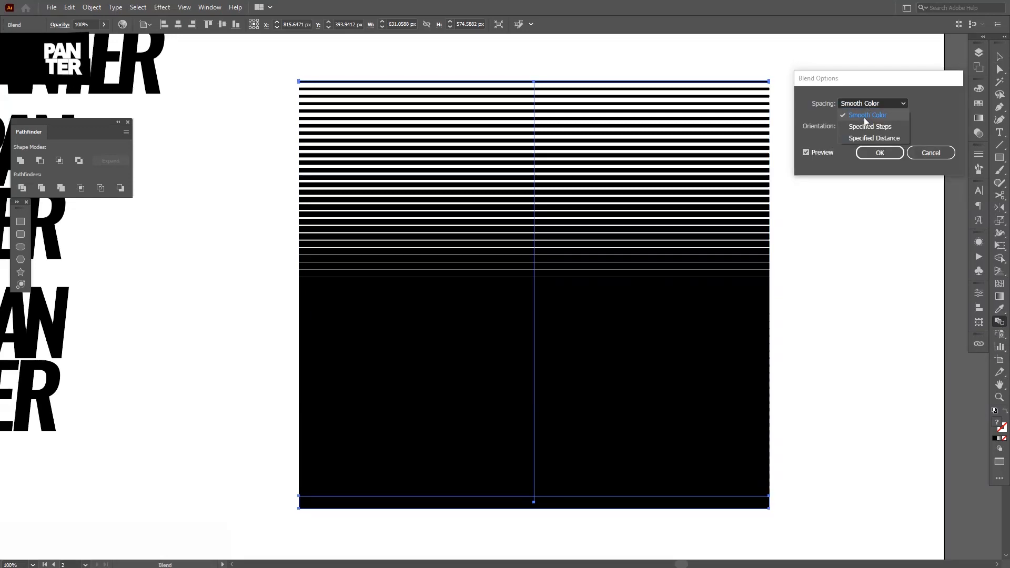
{"action": "left_click", "coordinate": [870, 126]}
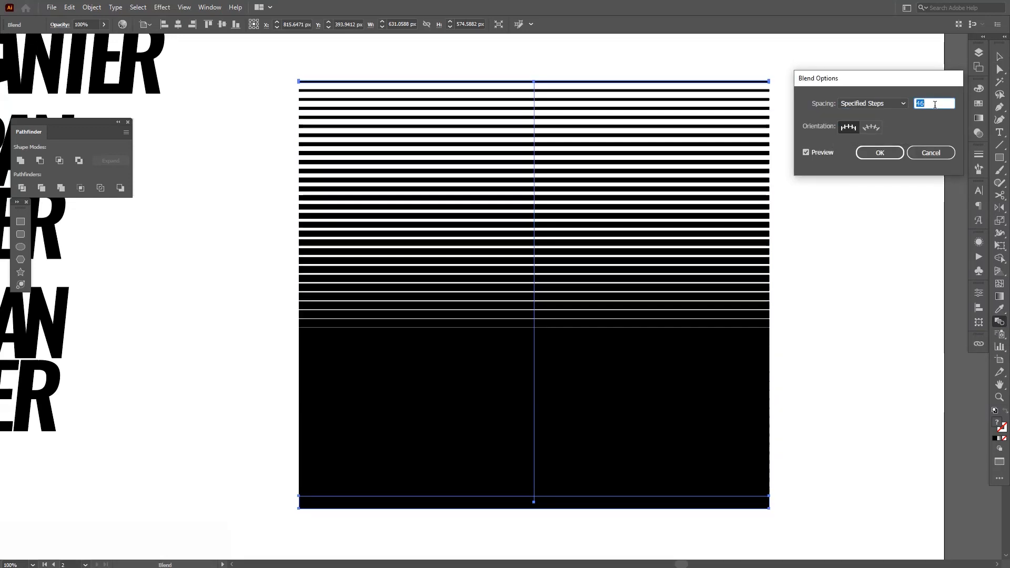
{"action": "type", "text": "31"}
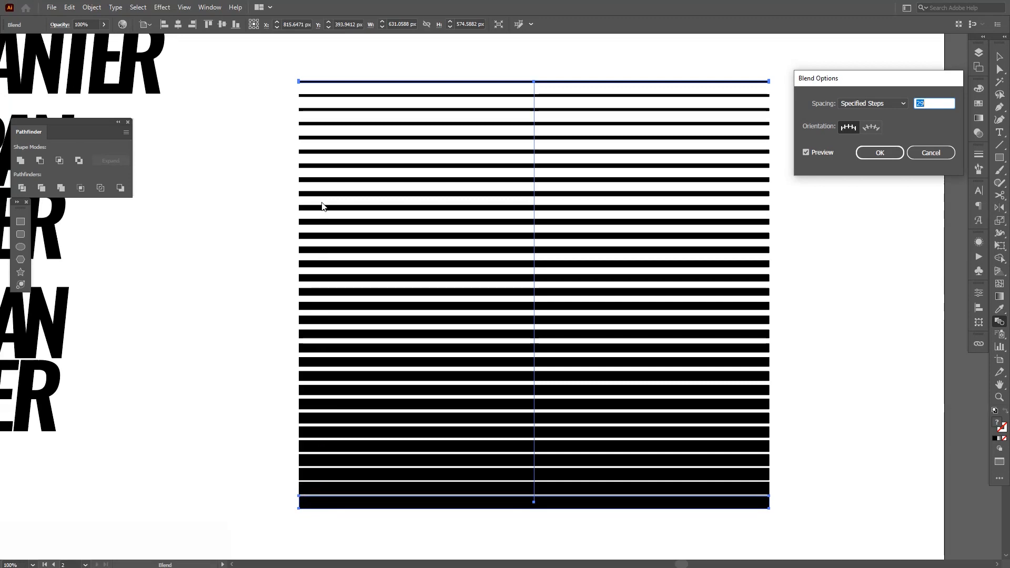
{"action": "mouse_move", "coordinate": [866, 201]}
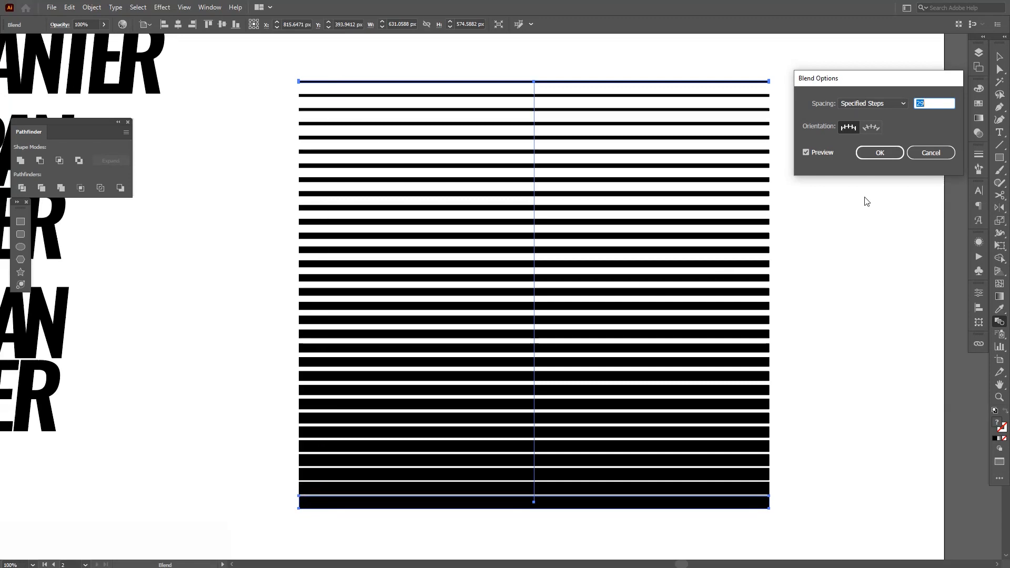
{"action": "left_click", "coordinate": [880, 153]}
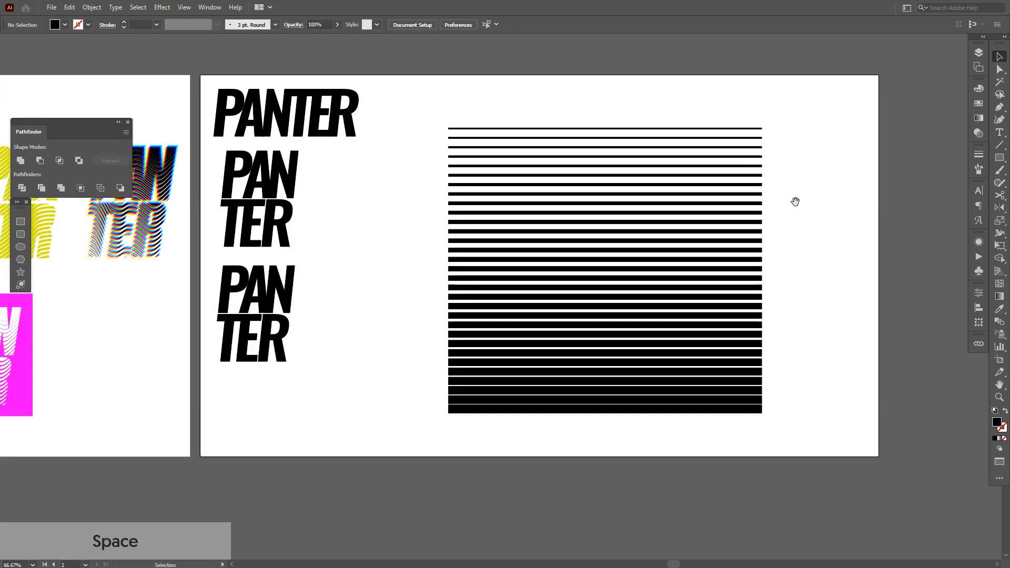
{"action": "left_click", "coordinate": [91, 8]}
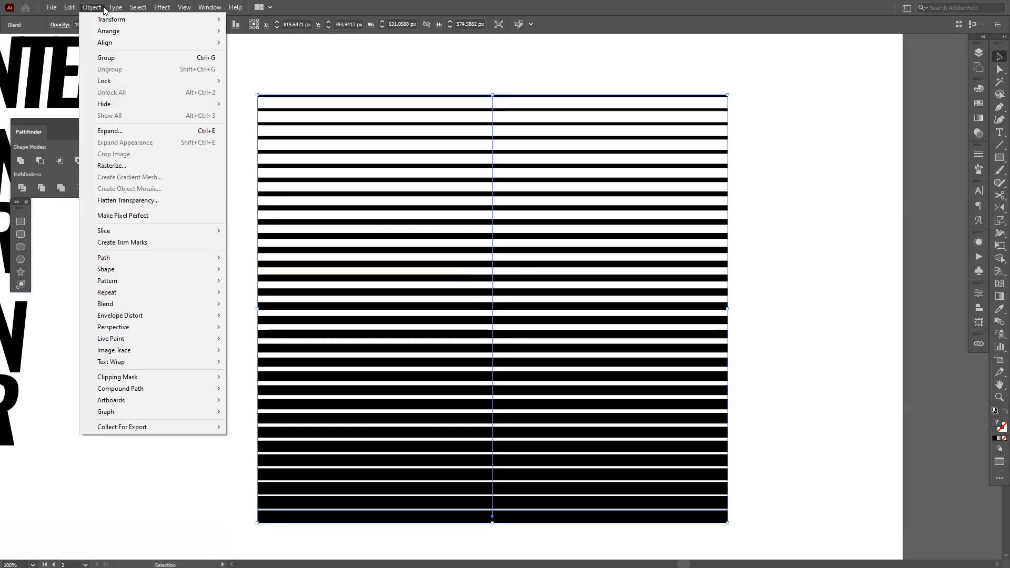
Expand the blend and apply an envelope distortion mesh of 9 rows and 10 columns.
{"action": "left_click", "coordinate": [109, 131]}
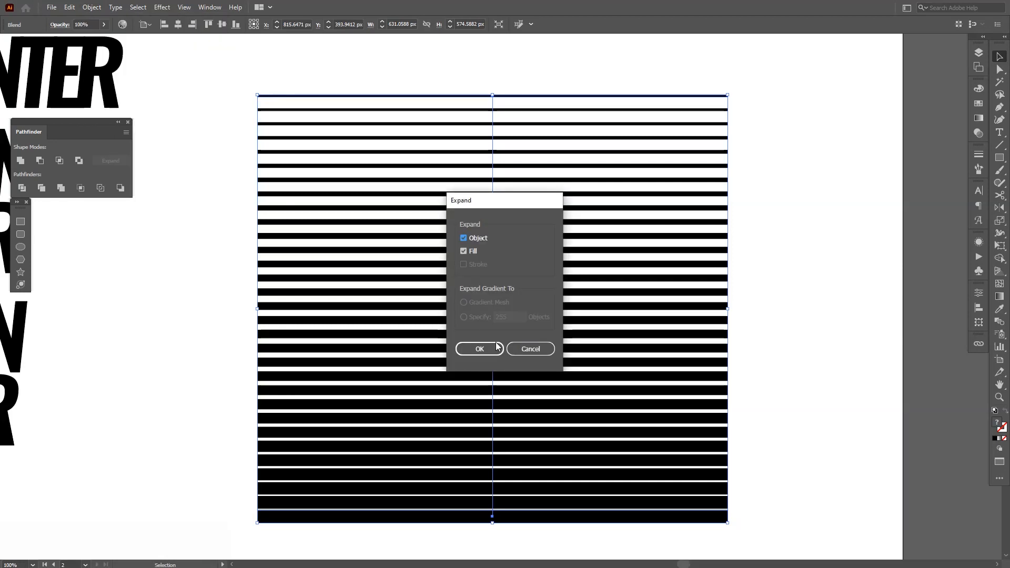
{"action": "left_click", "coordinate": [480, 349]}
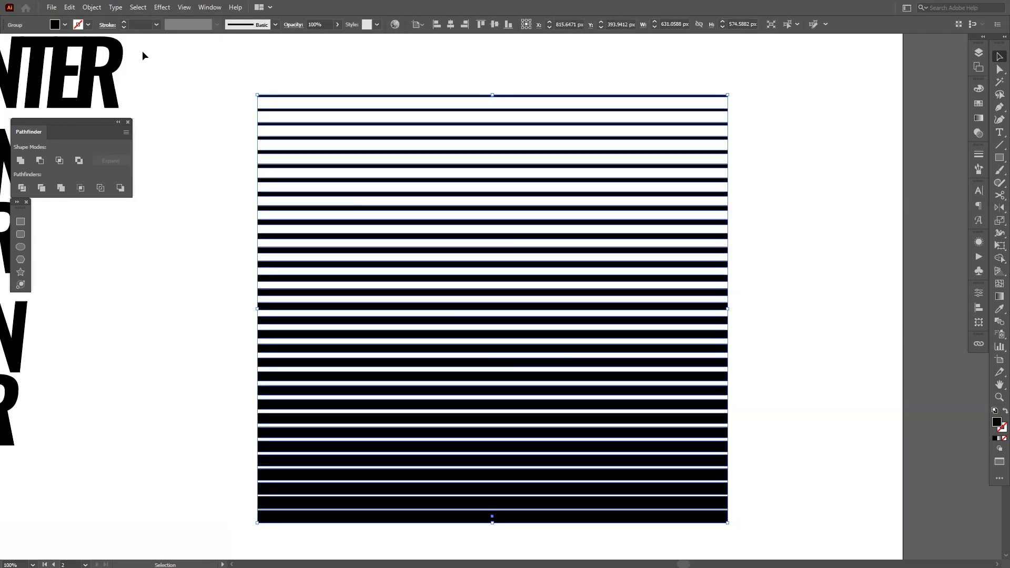
{"action": "left_click", "coordinate": [92, 7]}
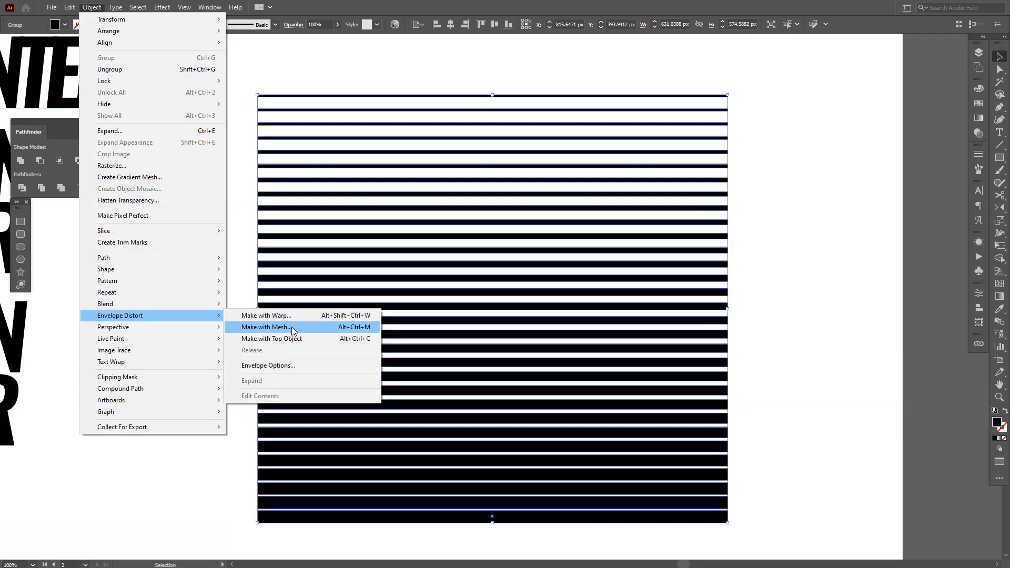
{"action": "left_click", "coordinate": [265, 327]}
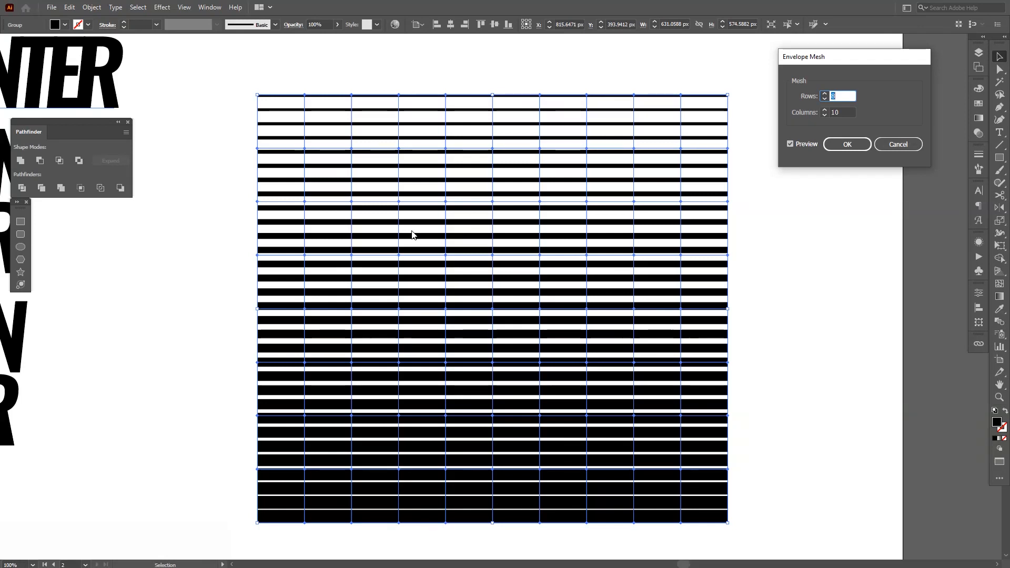
{"action": "mouse_move", "coordinate": [504, 229]}
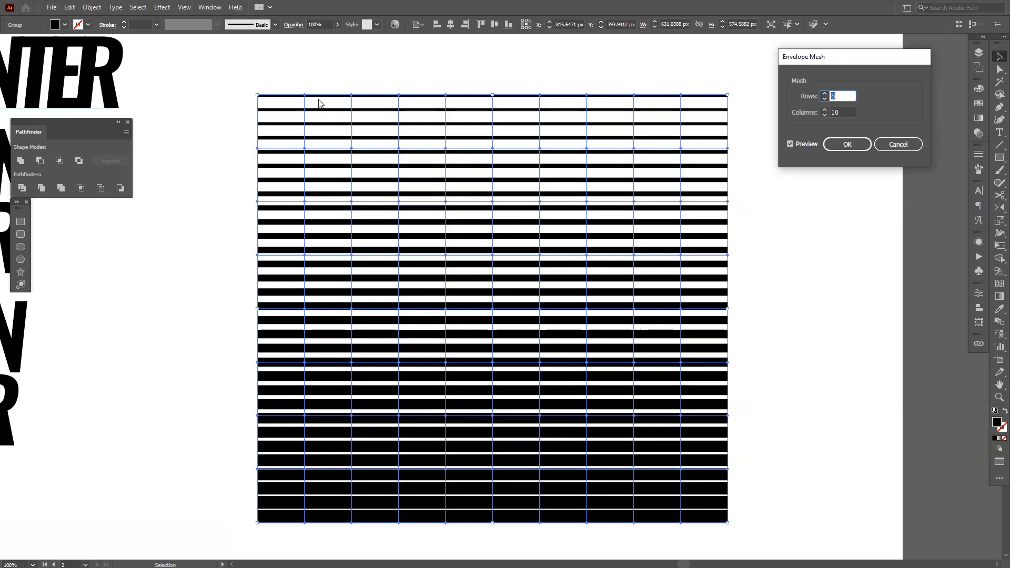
{"action": "left_click", "coordinate": [825, 94]}
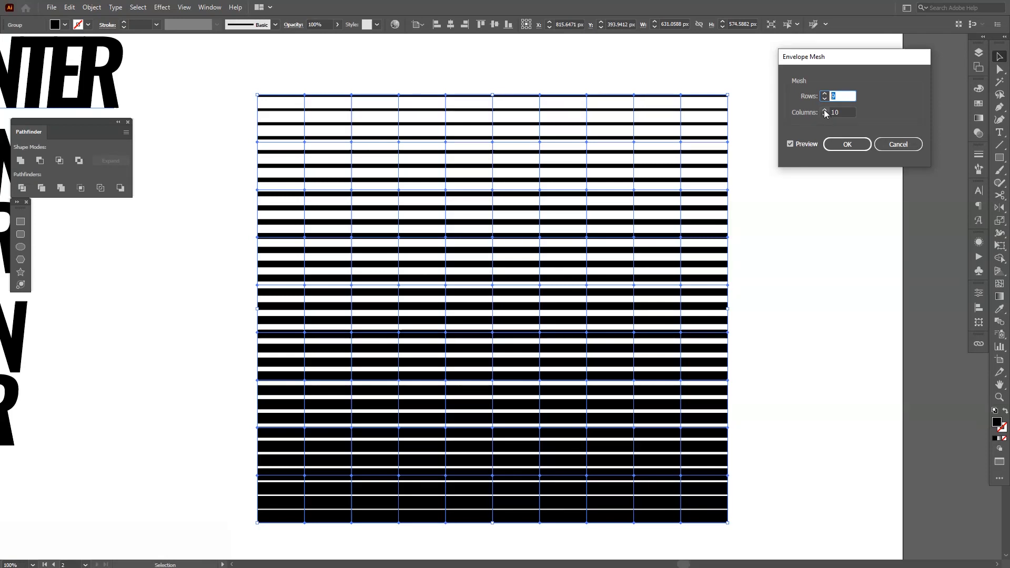
{"action": "left_click", "coordinate": [840, 112]}
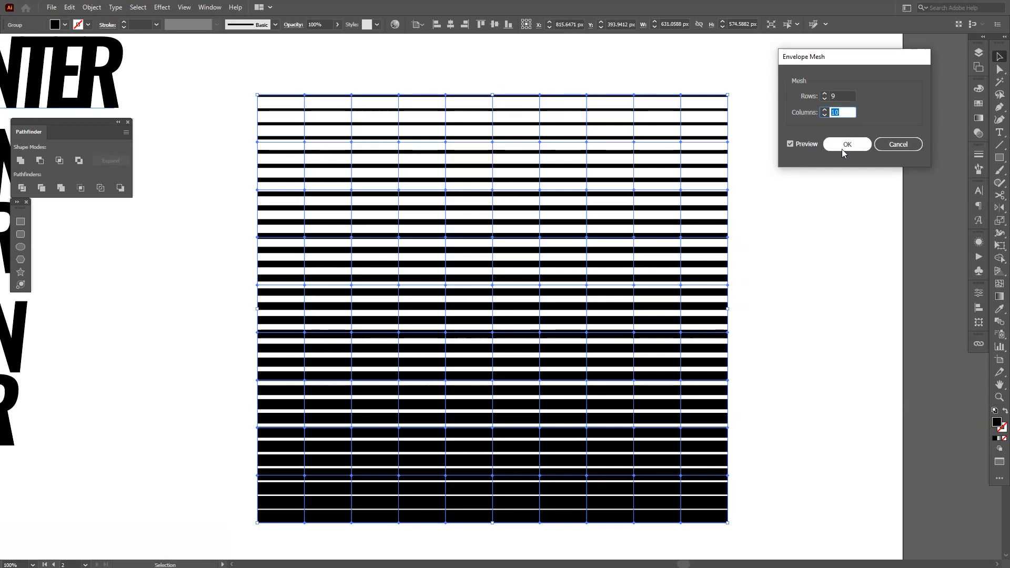
{"action": "left_click", "coordinate": [847, 143]}
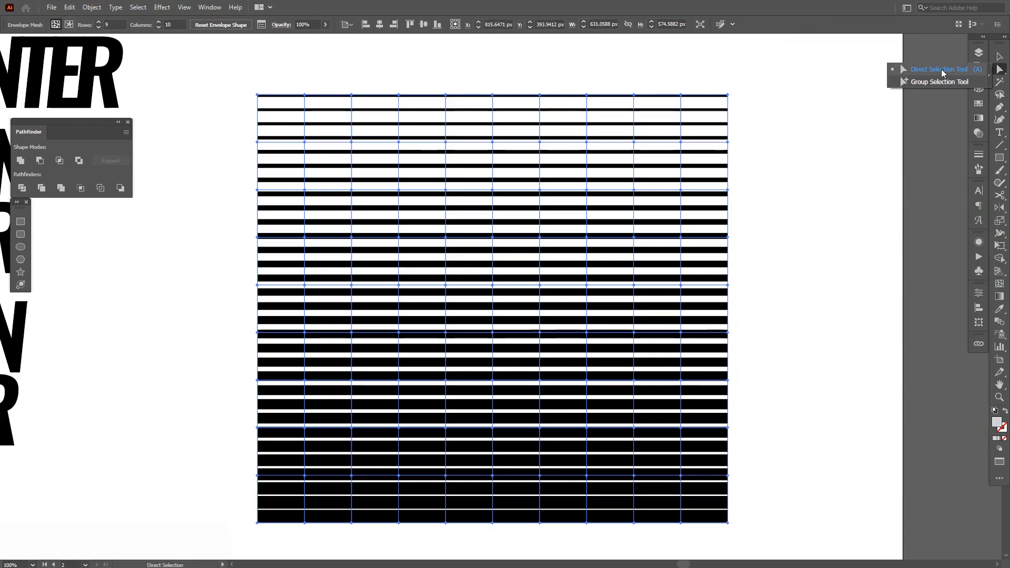
Drag mesh points on the left half to bend the stripes into peaks and troughs.
{"action": "left_click", "coordinate": [940, 69]}
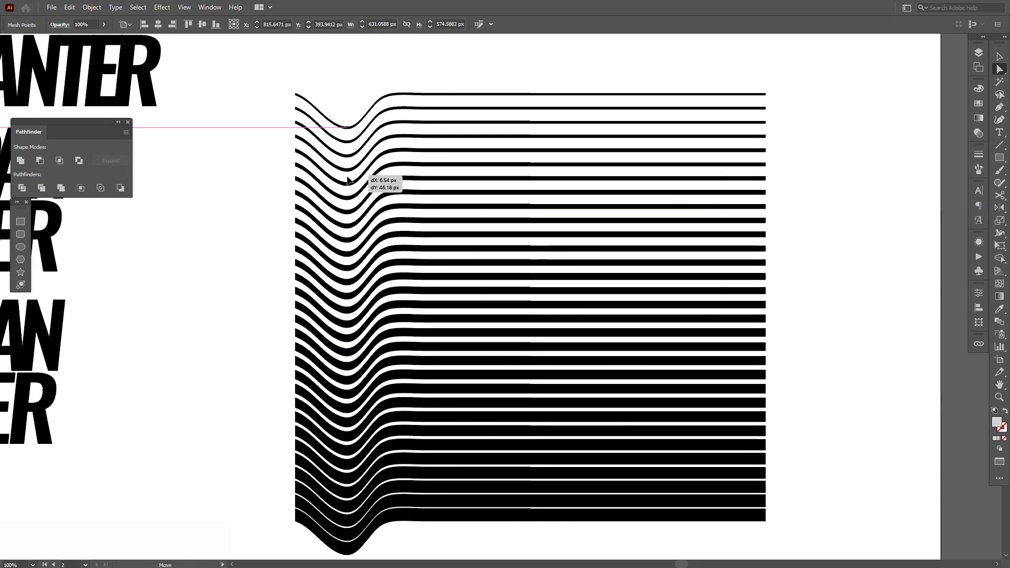
{"action": "left_click_drag", "start_coordinate": [347, 182], "coordinate": [353, 192]}
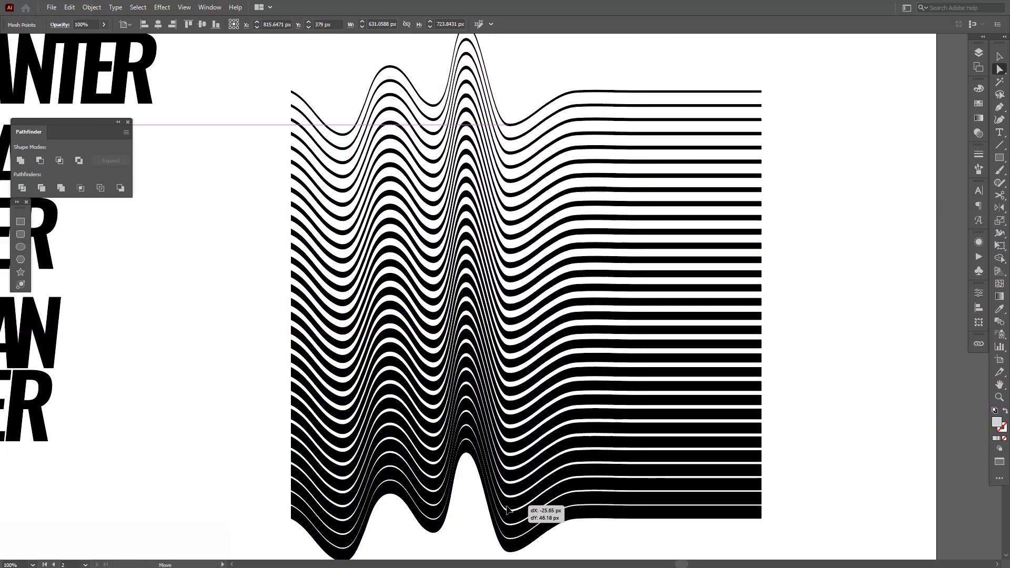
{"action": "left_click_drag", "start_coordinate": [505, 512], "coordinate": [516, 529]}
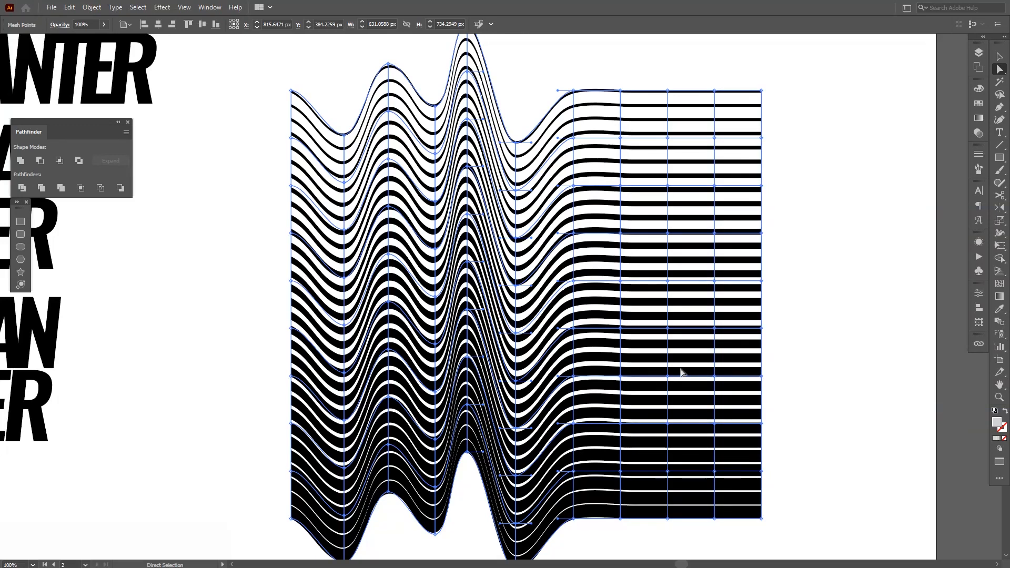
{"action": "mouse_move", "coordinate": [550, 280]}
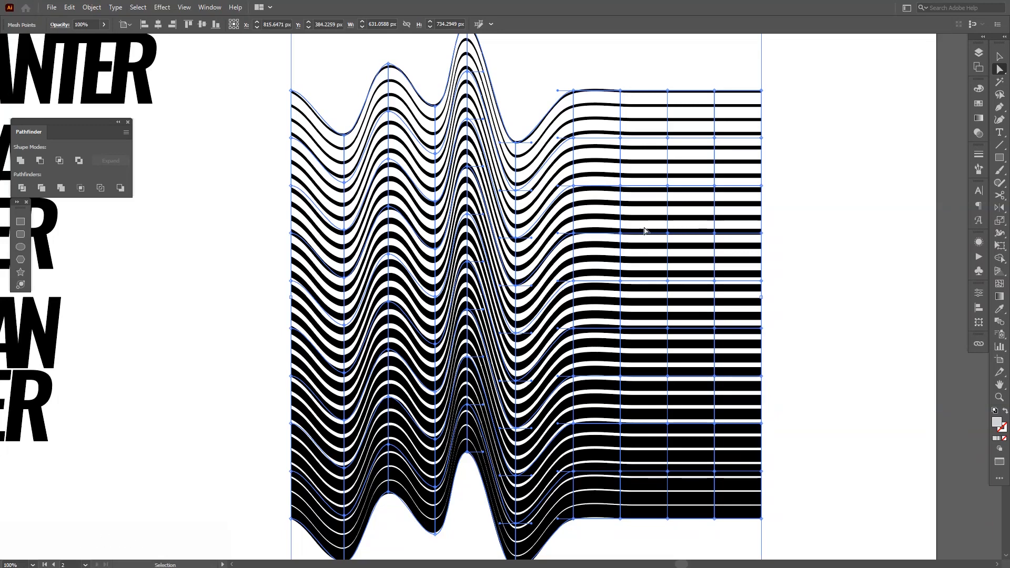
{"action": "left_click", "coordinate": [51, 7]}
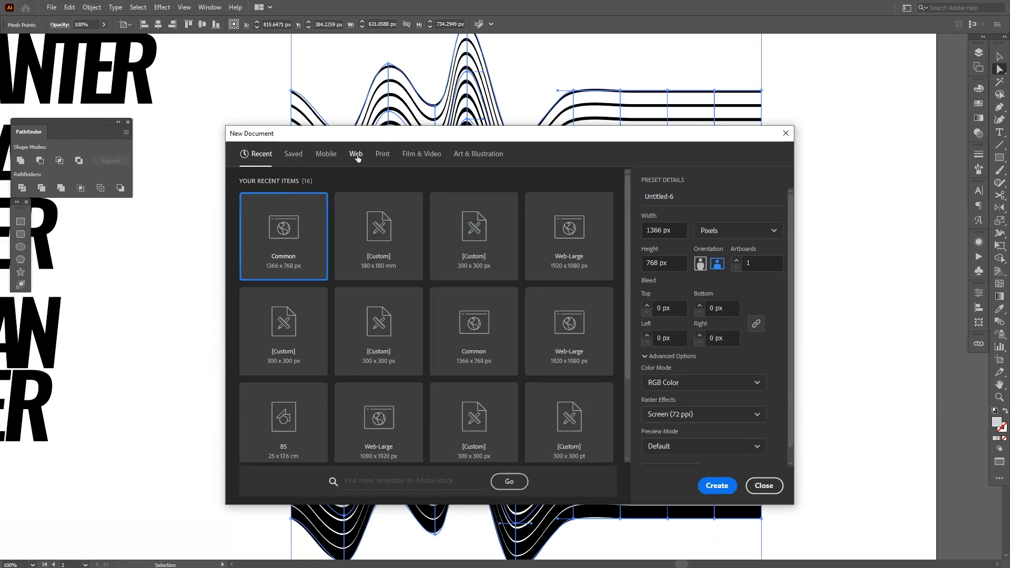
Select the Web-Large preset in New Document, then close without creating a document.
{"action": "left_click", "coordinate": [355, 154]}
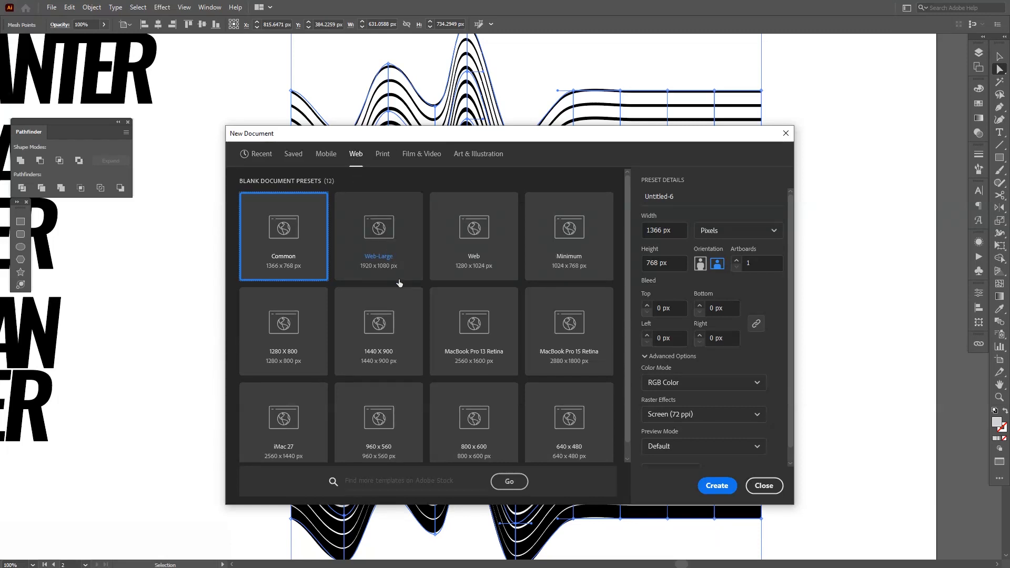
{"action": "left_click", "coordinate": [378, 235]}
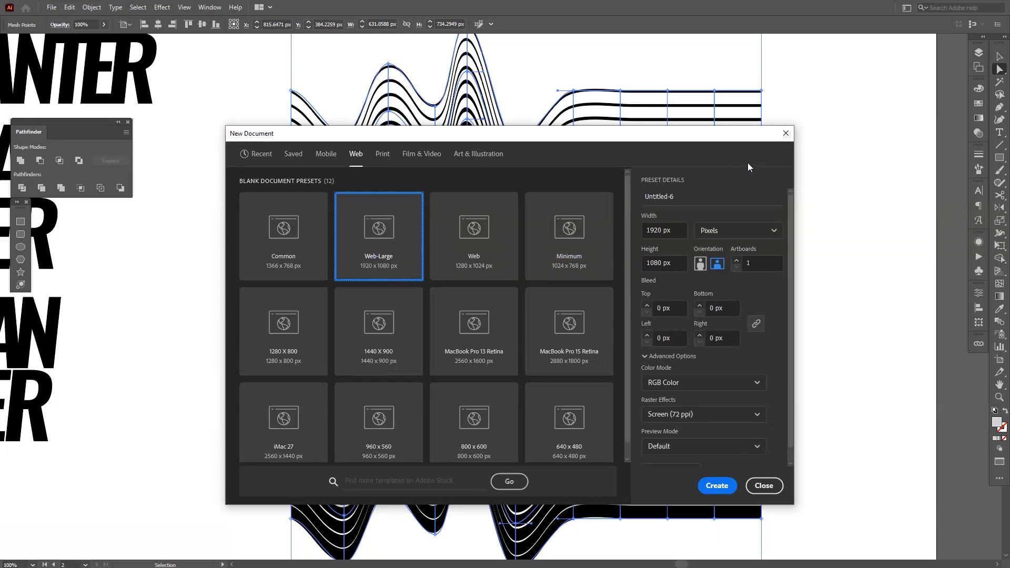
{"action": "left_click", "coordinate": [764, 486]}
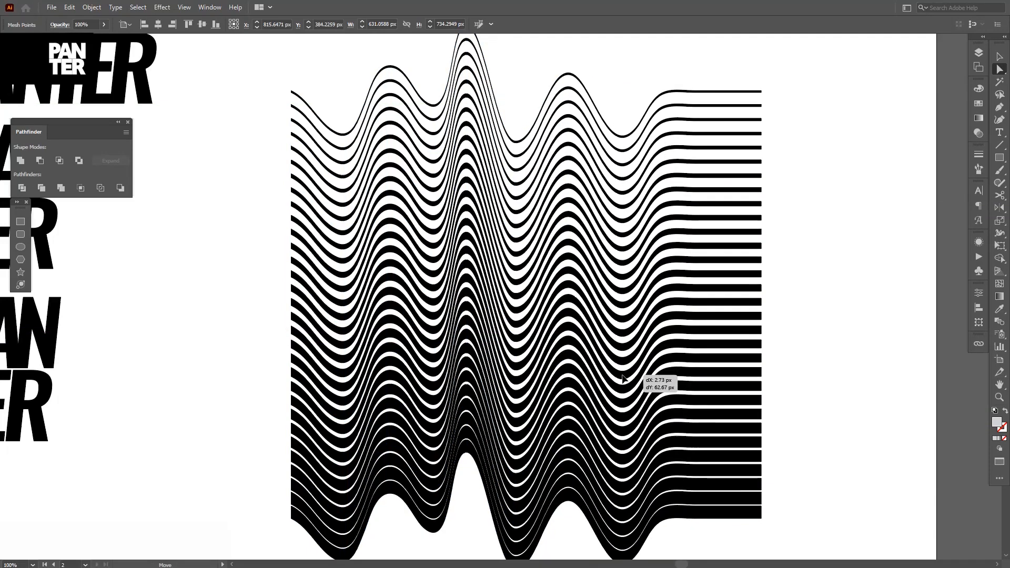
Drag right-side and middle mesh points to add new waves across the stripes.
{"action": "left_click_drag", "start_coordinate": [622, 379], "coordinate": [640, 413]}
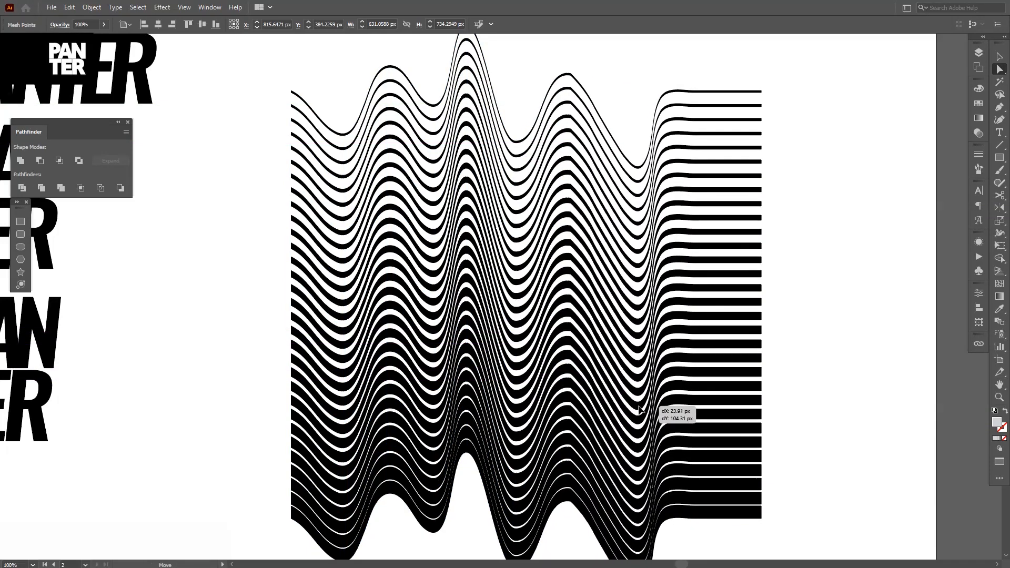
{"action": "left_click_drag", "start_coordinate": [637, 409], "coordinate": [622, 419]}
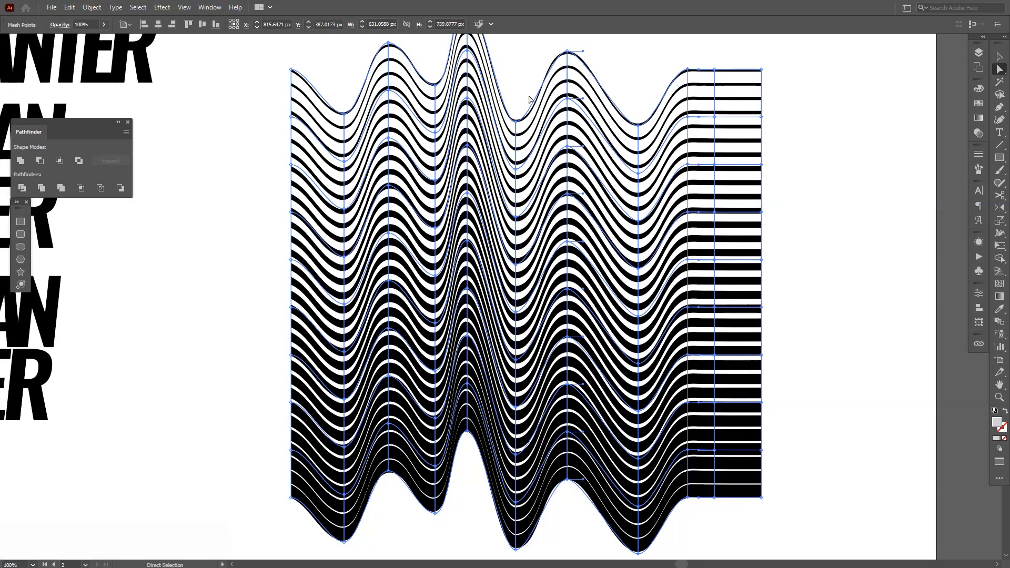
{"action": "scroll", "scroll_direction": "down", "scroll_amount": 3}
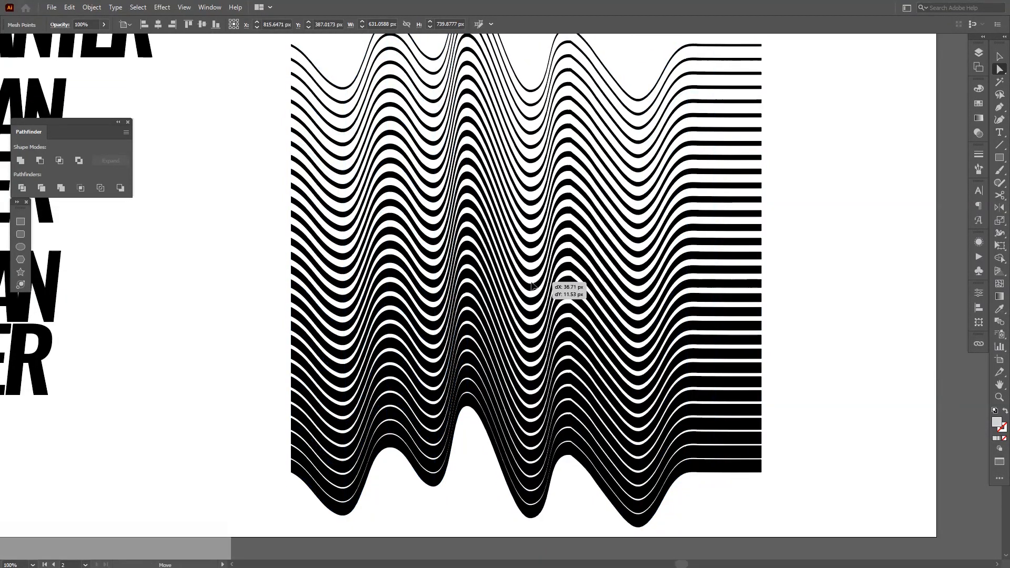
{"action": "left_click_drag", "start_coordinate": [531, 287], "coordinate": [548, 290]}
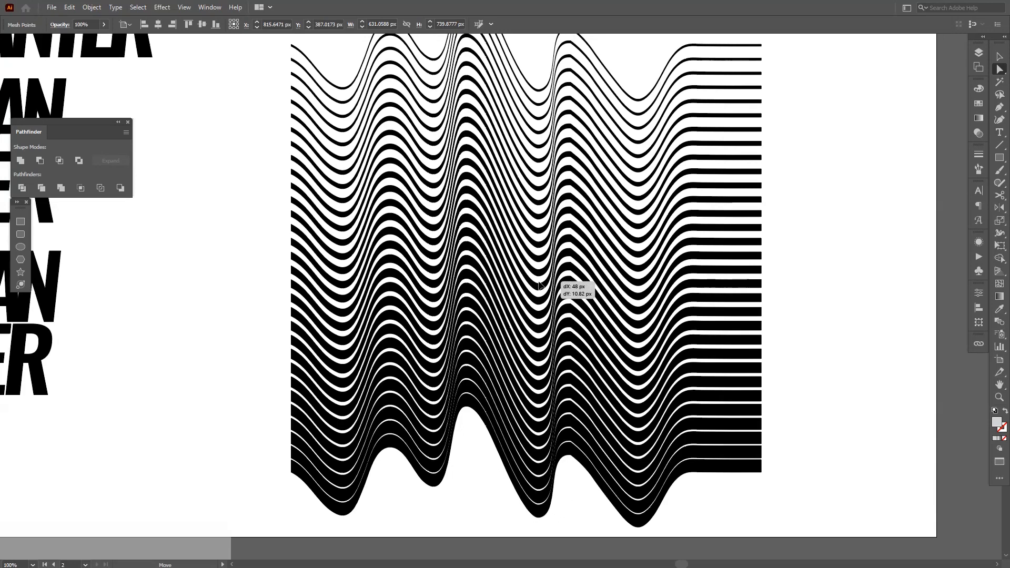
{"action": "left_click_drag", "start_coordinate": [537, 286], "coordinate": [538, 270]}
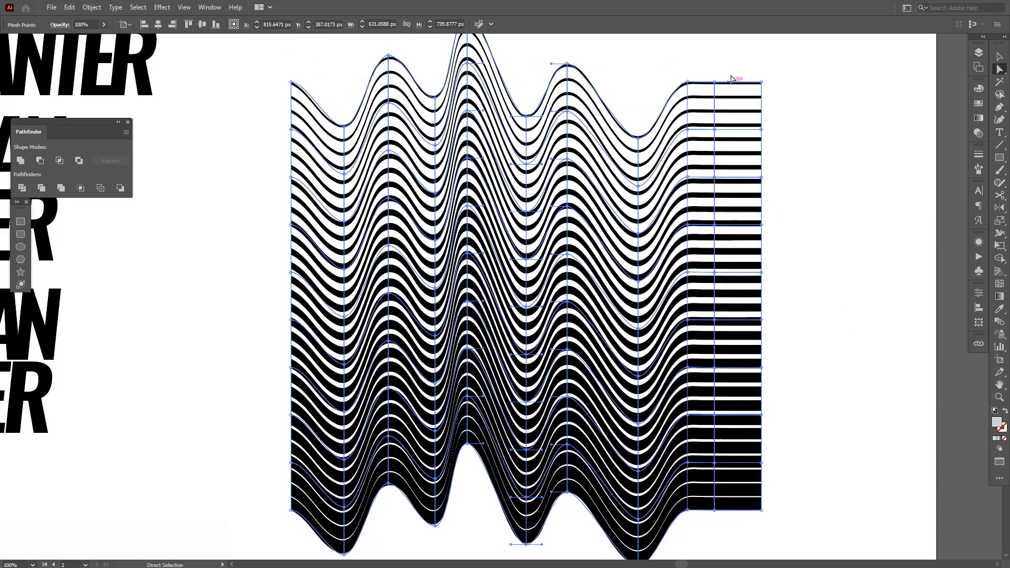
{"action": "mouse_move", "coordinate": [716, 278]}
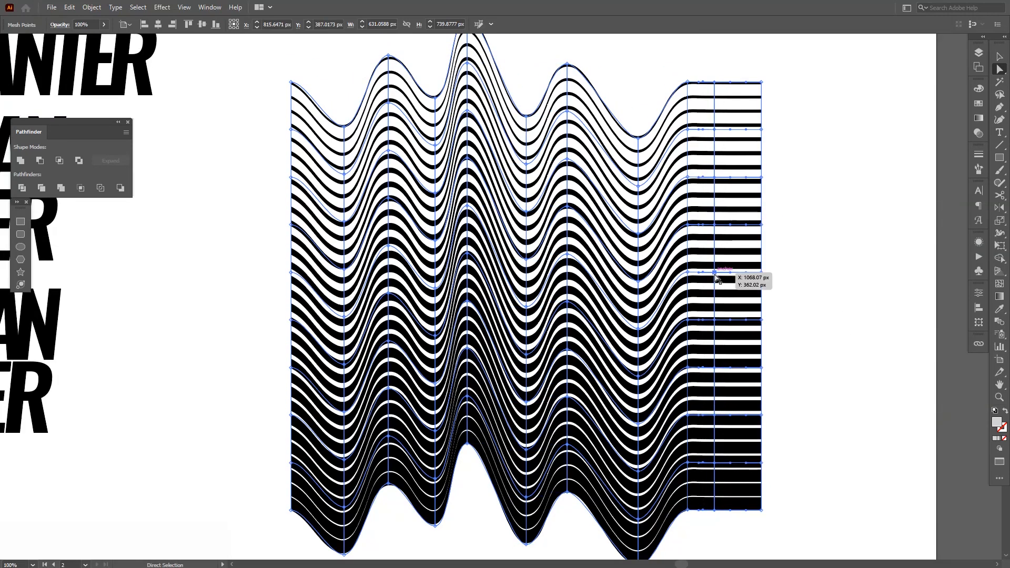
{"action": "scroll", "scroll_direction": "down", "scroll_amount": 3}
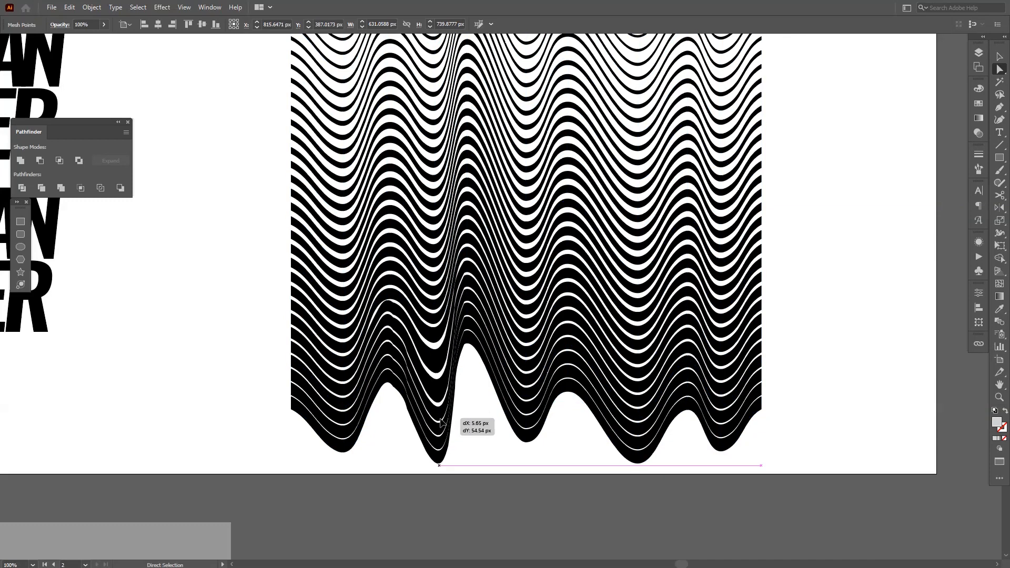
Pull bottom mesh points down into a long drip and deepen the lower waves.
{"action": "left_click_drag", "start_coordinate": [438, 418], "coordinate": [448, 486]}
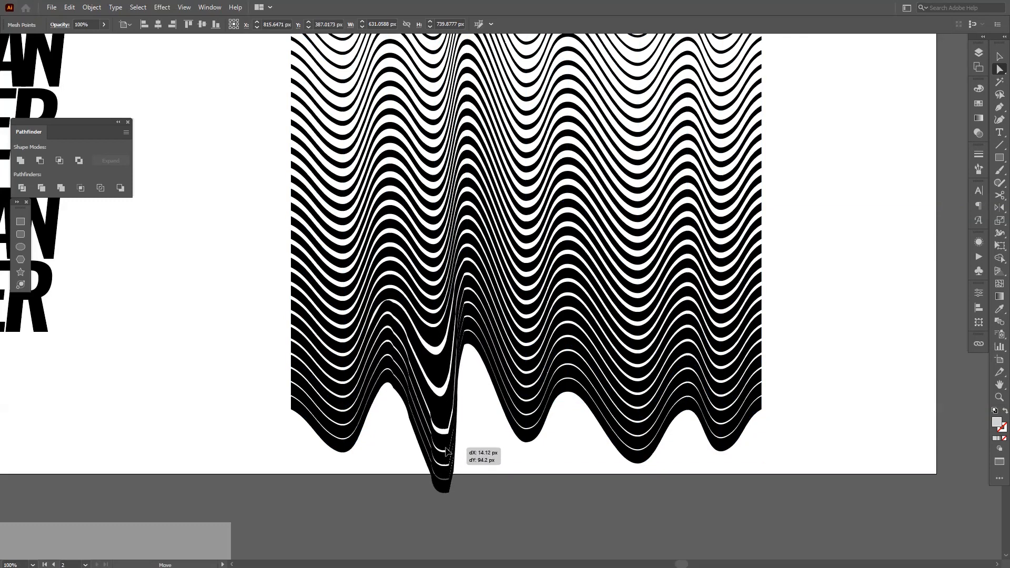
{"action": "left_click_drag", "start_coordinate": [447, 451], "coordinate": [441, 480]}
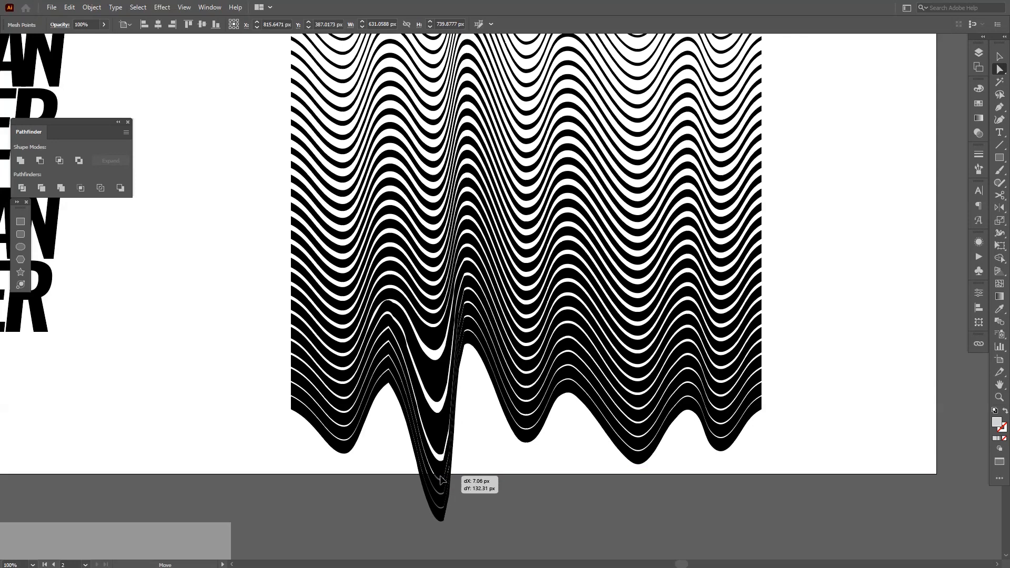
{"action": "left_click_drag", "start_coordinate": [441, 480], "coordinate": [451, 547]}
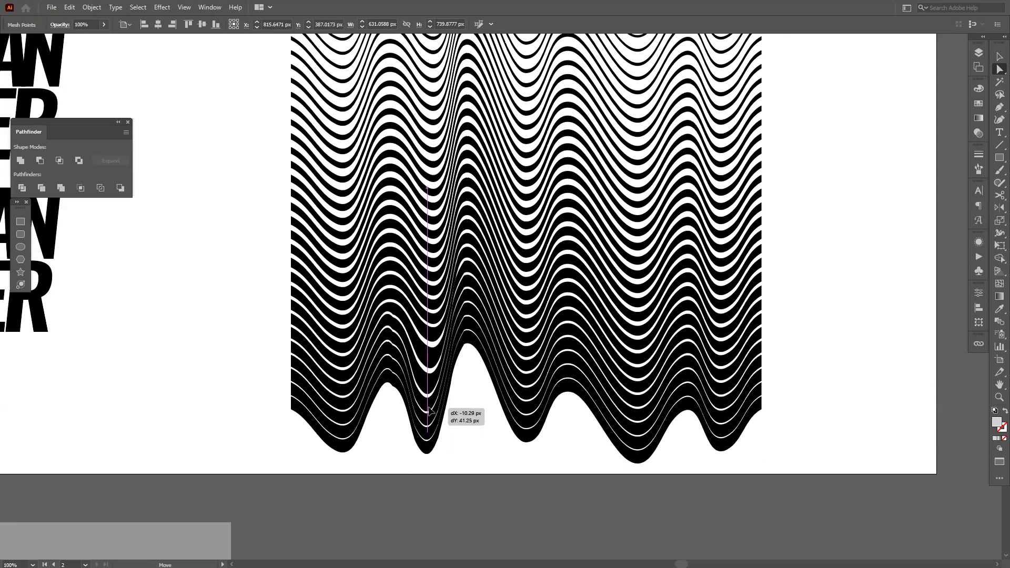
{"action": "left_click_drag", "start_coordinate": [427, 425], "coordinate": [424, 390]}
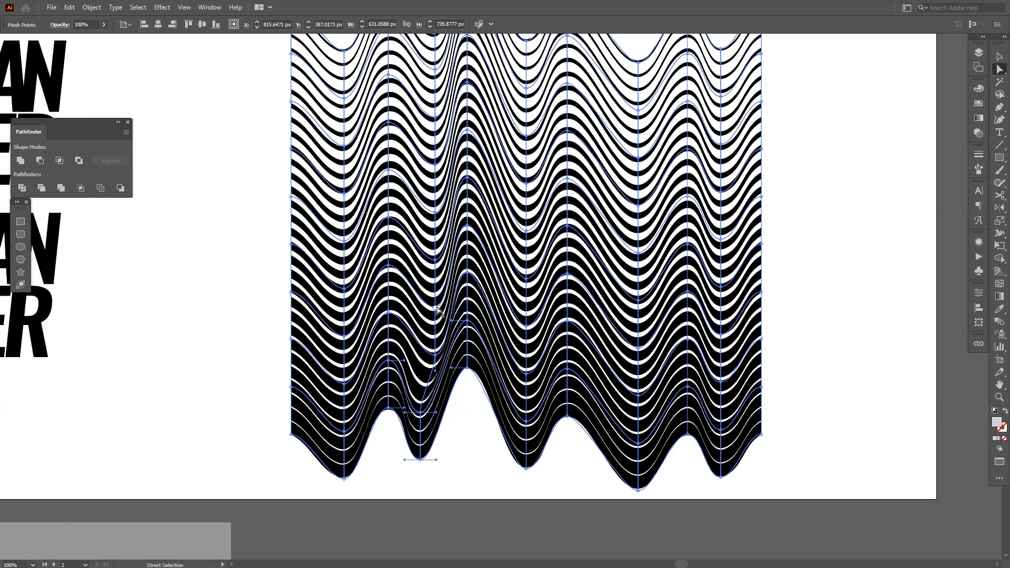
{"action": "left_click_drag", "start_coordinate": [425, 309], "coordinate": [437, 293]}
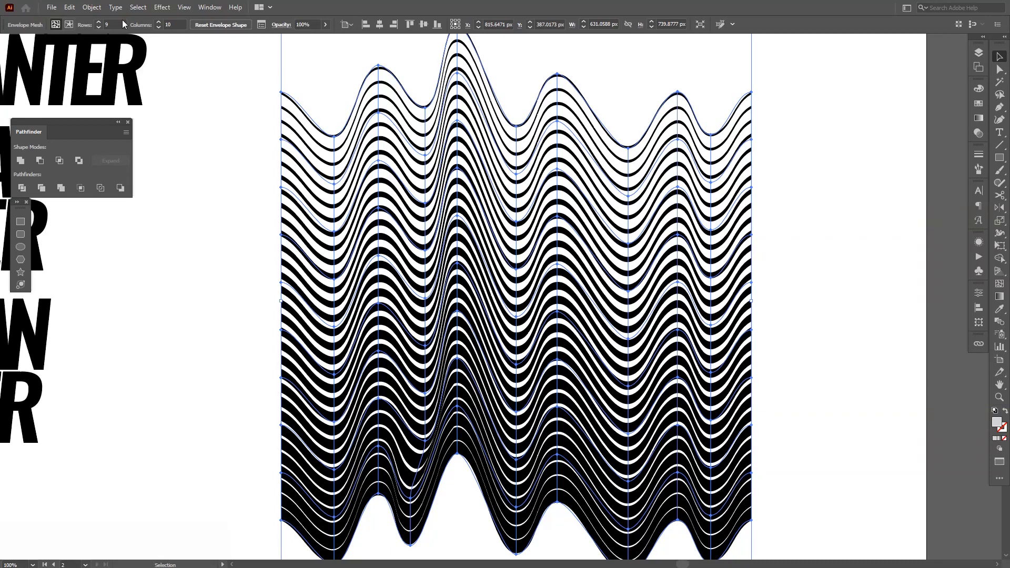
Expand the envelope-distorted wavy lines into plain paths via Object > Expand.
{"action": "left_click", "coordinate": [90, 7]}
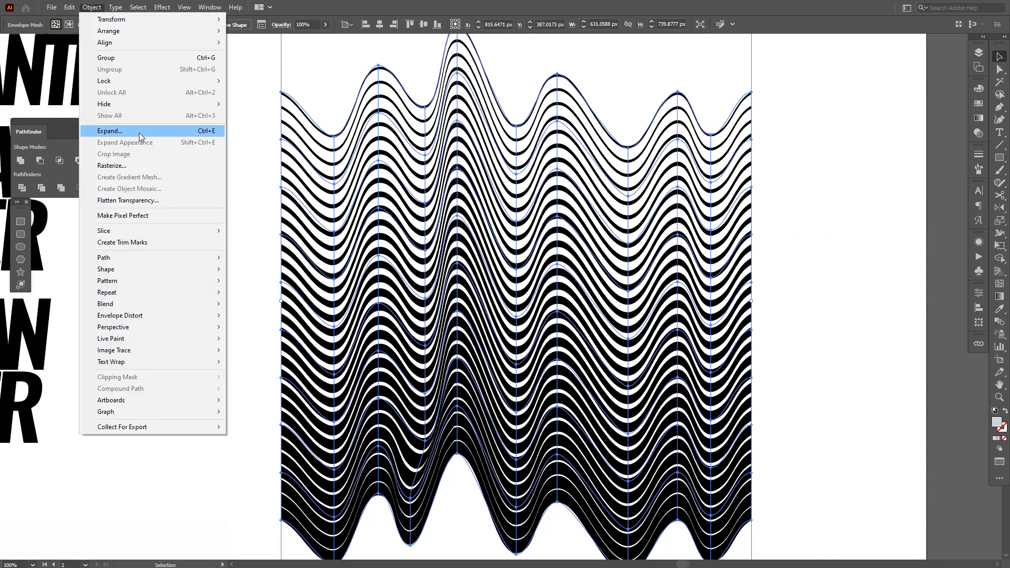
{"action": "left_click", "coordinate": [110, 131]}
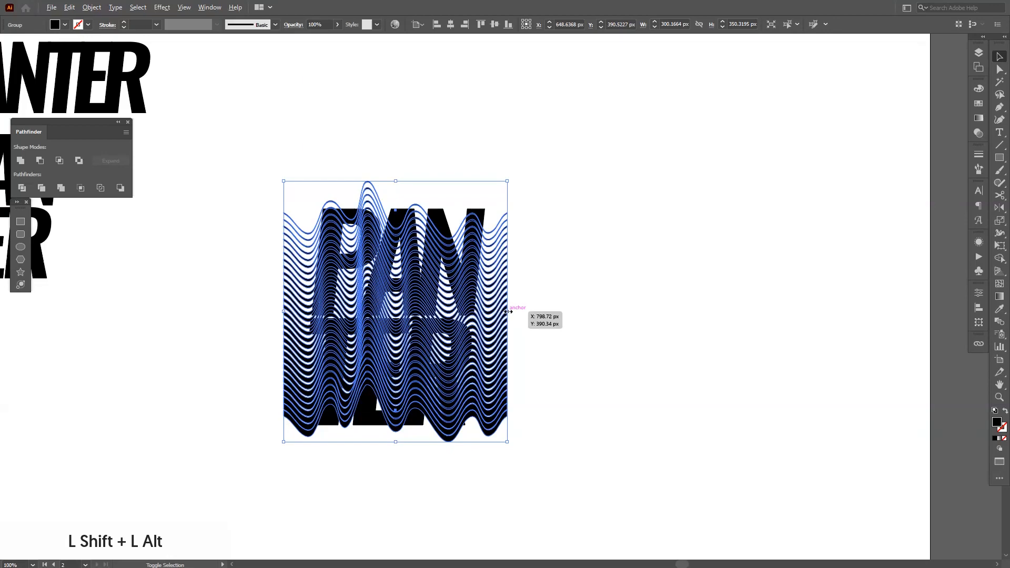
Scale the wavy lines group up from its centre so it overhangs PANTER on all sides.
{"action": "left_click_drag", "start_coordinate": [508, 312], "coordinate": [553, 315]}
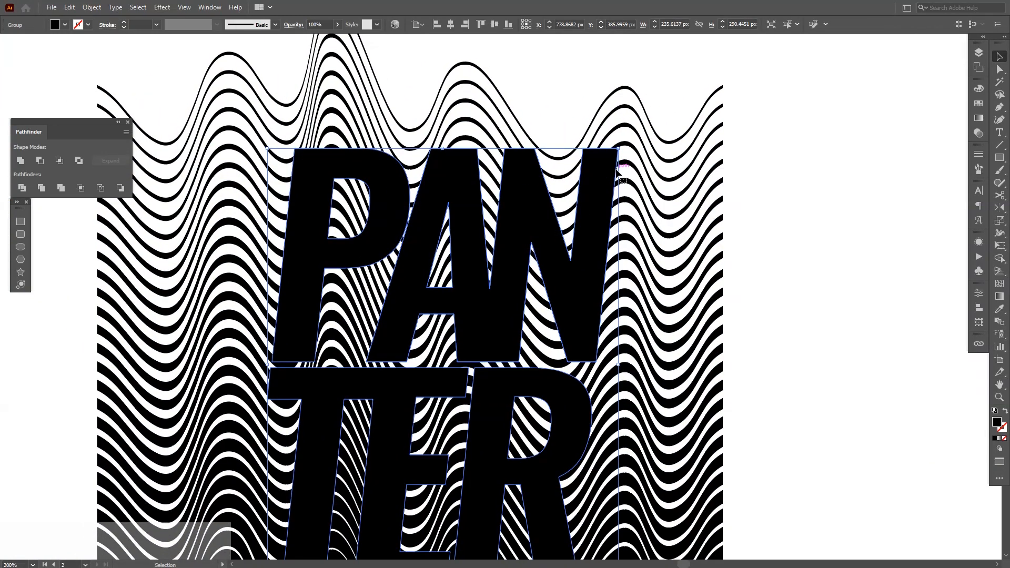
{"action": "mouse_move", "coordinate": [612, 165]}
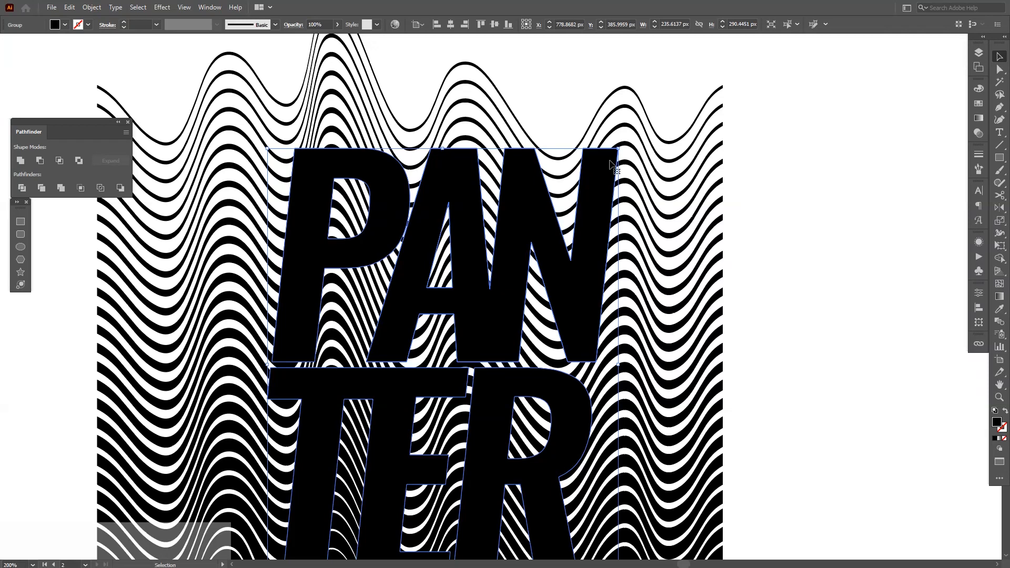
Rearrange the PANTER lettering's stacking order and fill it with a pink swatch.
{"action": "right_click", "coordinate": [613, 164]}
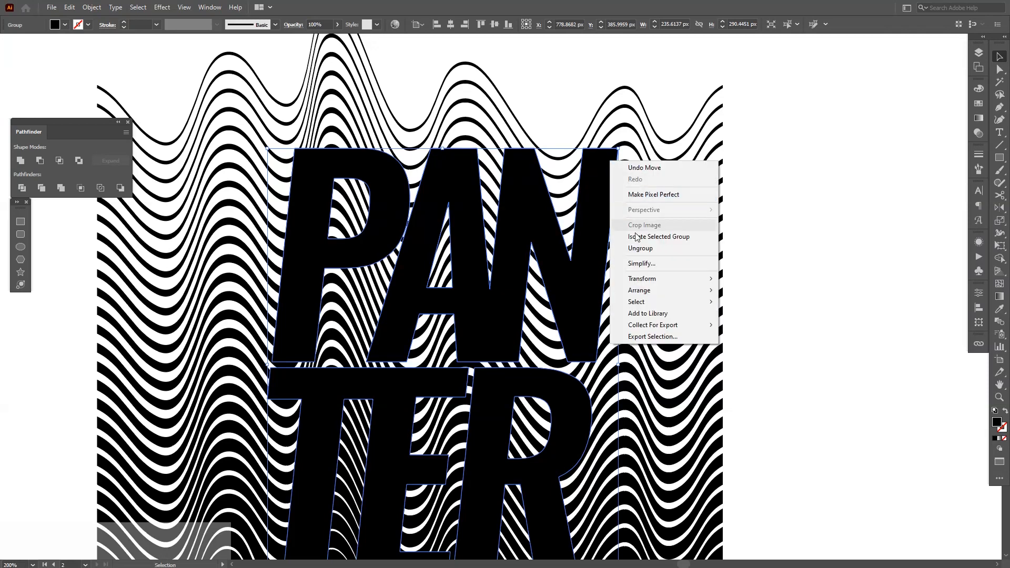
{"action": "mouse_move", "coordinate": [639, 290]}
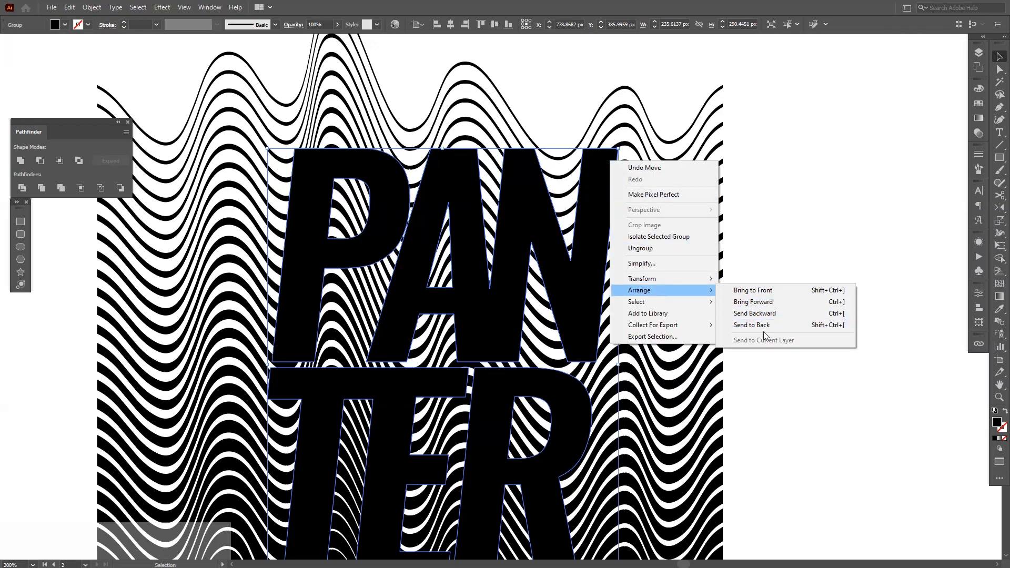
{"action": "left_click", "coordinate": [751, 325]}
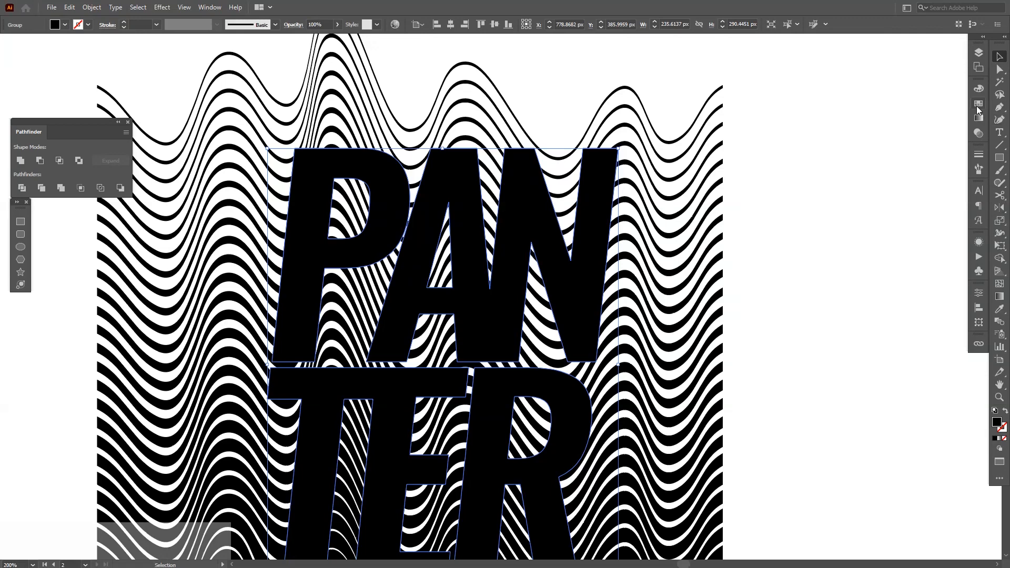
{"action": "left_click", "coordinate": [978, 103]}
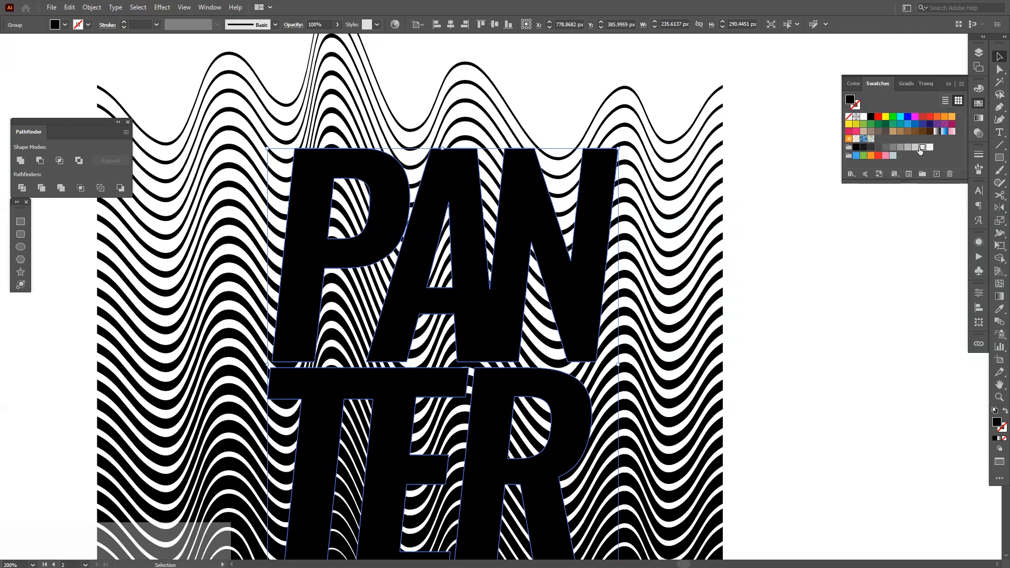
{"action": "left_click", "coordinate": [886, 155]}
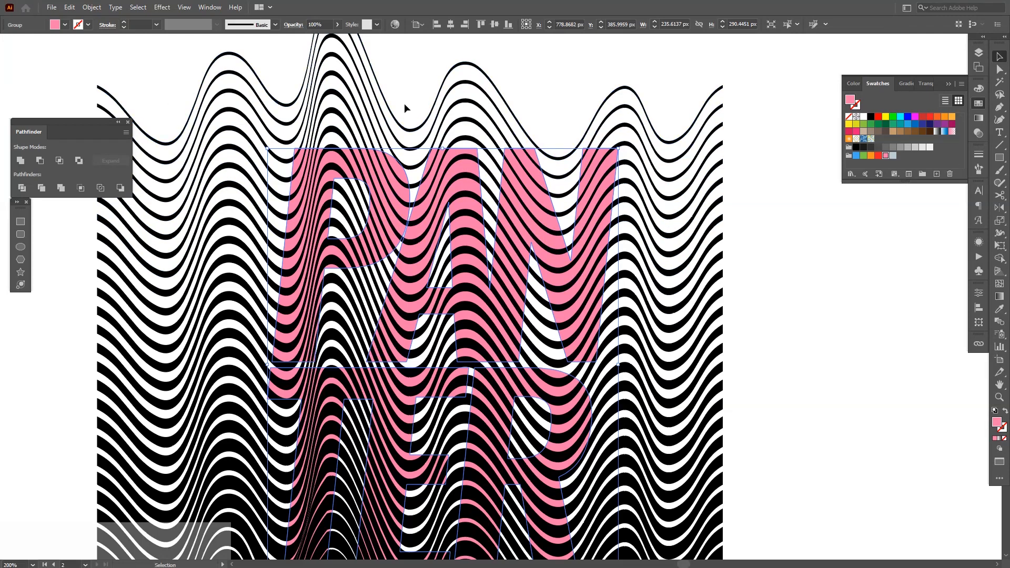
{"action": "mouse_move", "coordinate": [666, 262]}
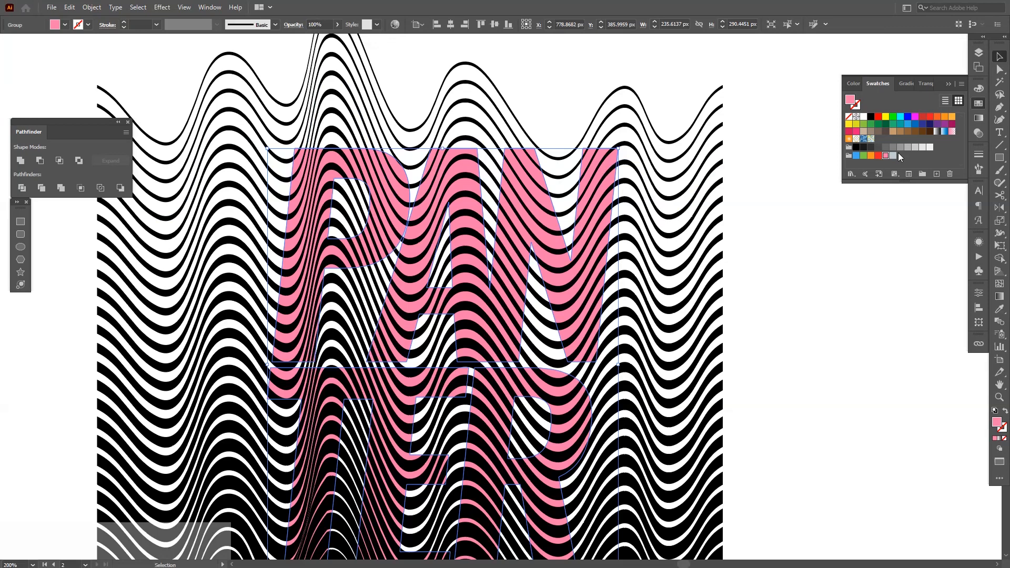
Fill PANTER white and send it backward so it sits over the lines.
{"action": "left_click", "coordinate": [864, 117]}
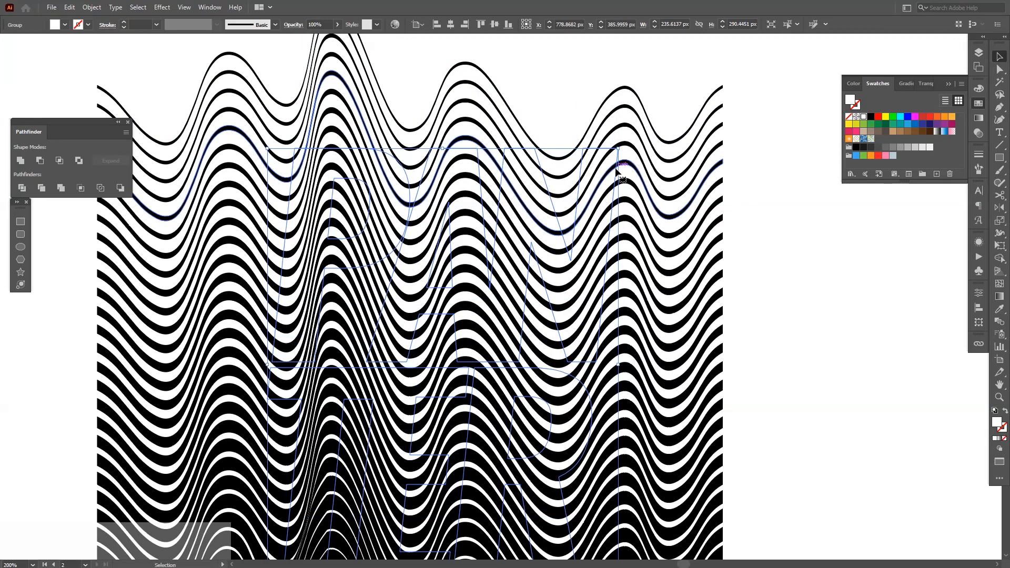
{"action": "right_click", "coordinate": [619, 175]}
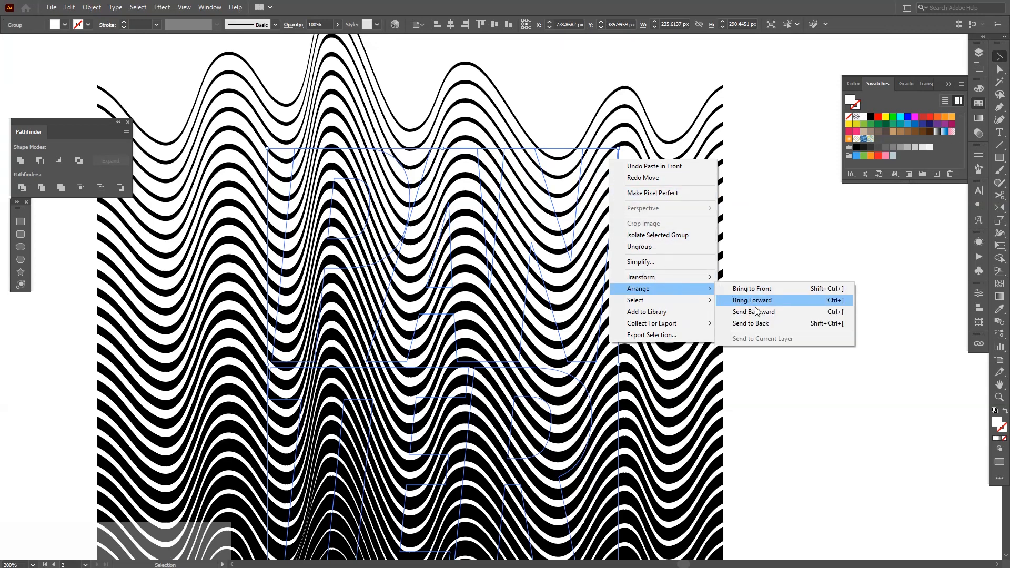
{"action": "mouse_move", "coordinate": [773, 315]}
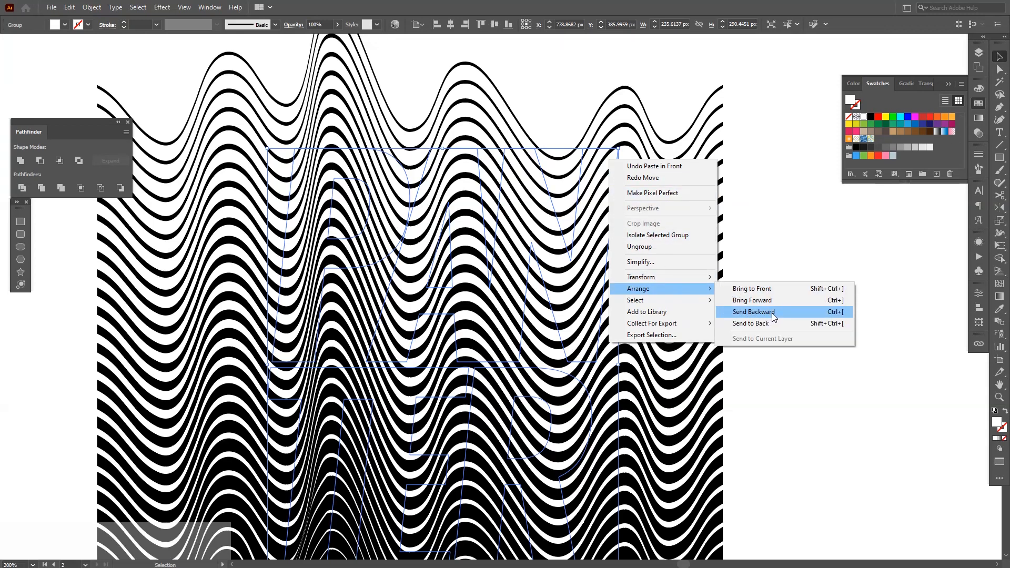
{"action": "left_click", "coordinate": [754, 312]}
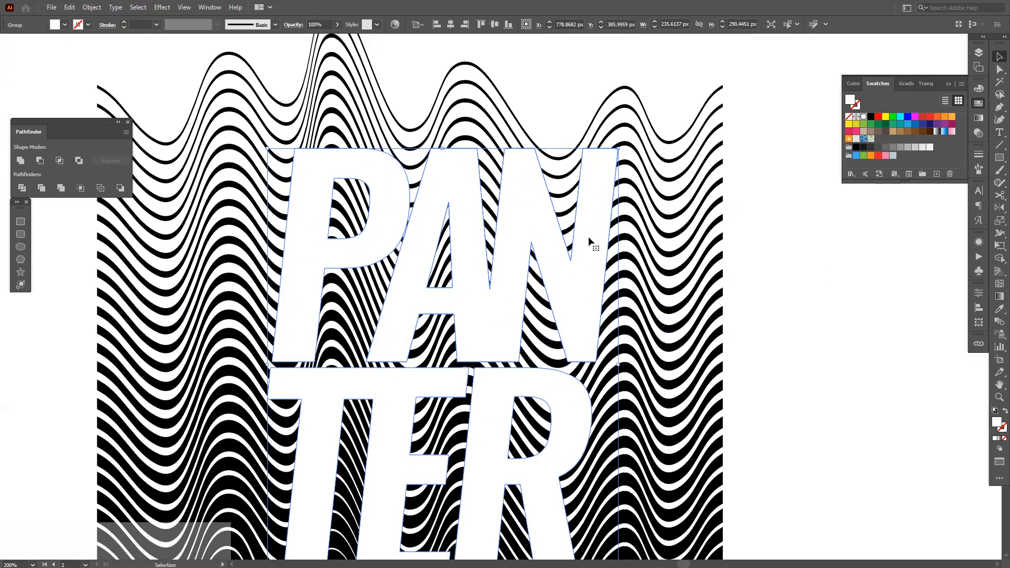
{"action": "mouse_move", "coordinate": [602, 182]}
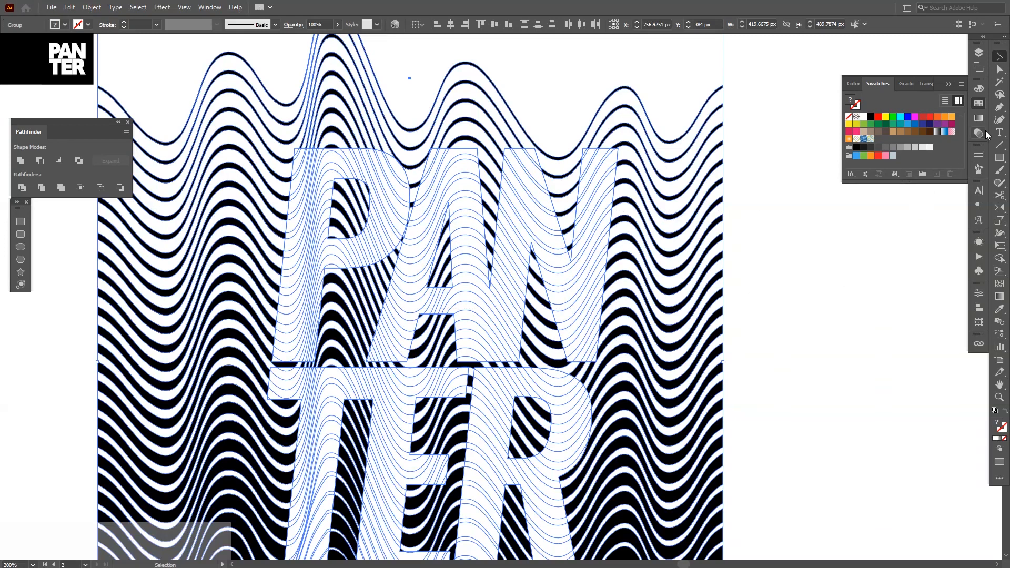
Show the Transparency panel from the Window menu and apply Make Mask to lines and lettering.
{"action": "left_click", "coordinate": [925, 84]}
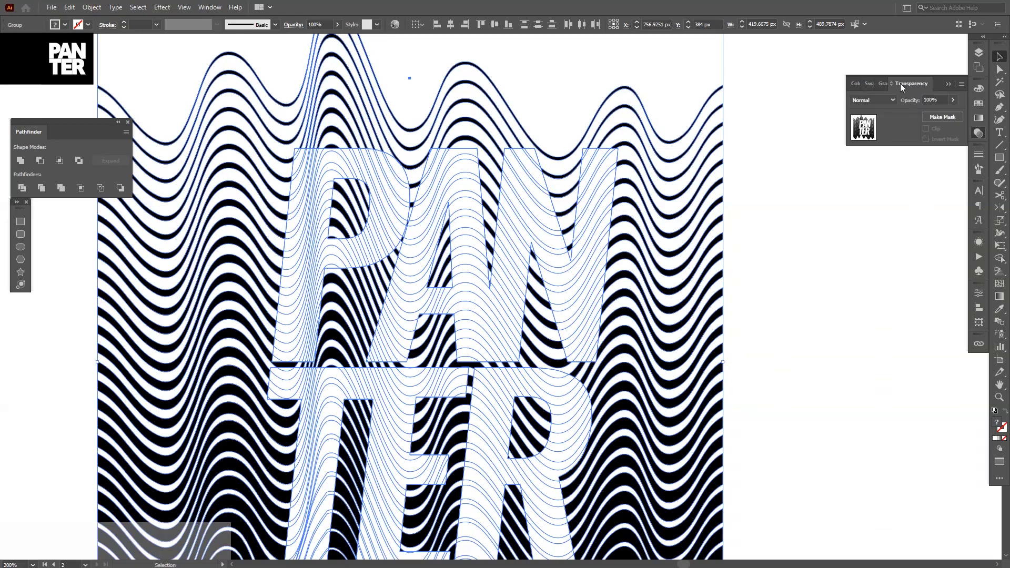
{"action": "left_click", "coordinate": [209, 7]}
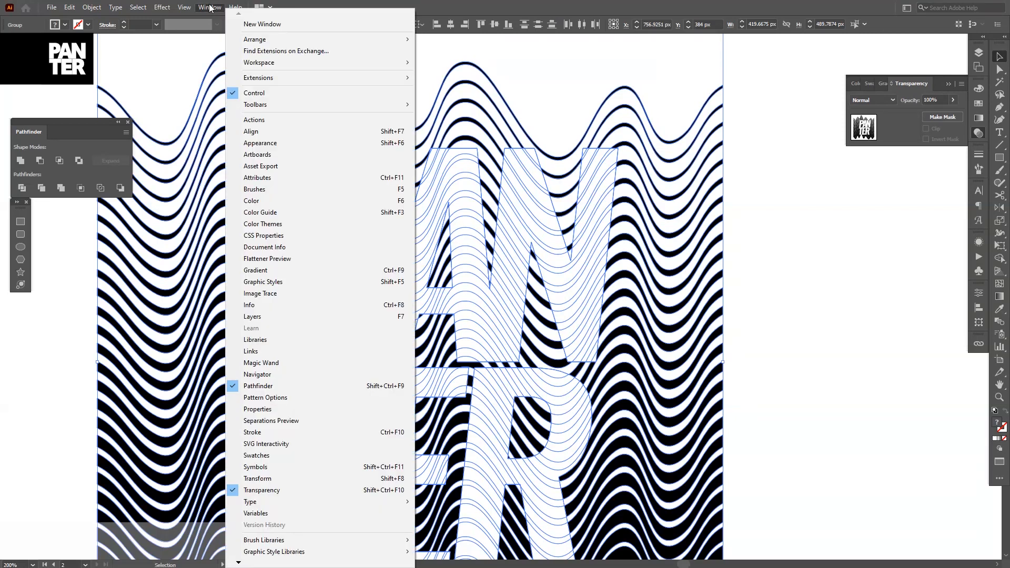
{"action": "mouse_move", "coordinate": [310, 501]}
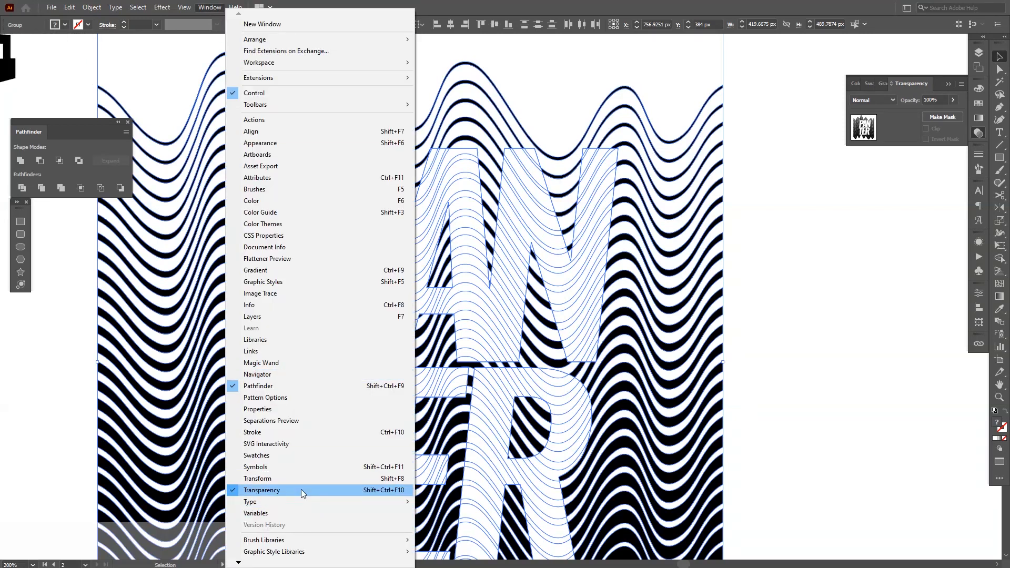
{"action": "left_click", "coordinate": [261, 490]}
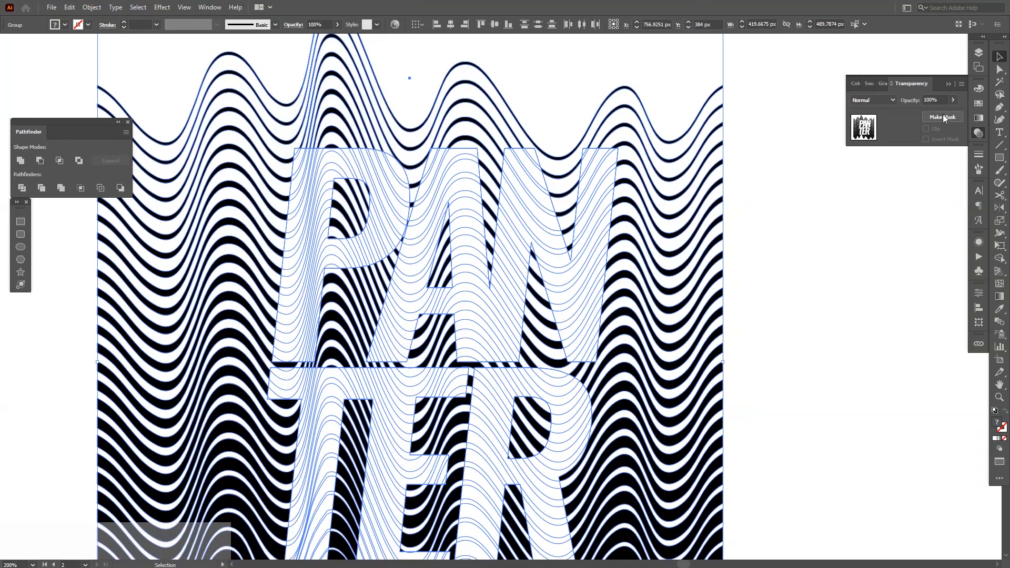
{"action": "left_click", "coordinate": [943, 117]}
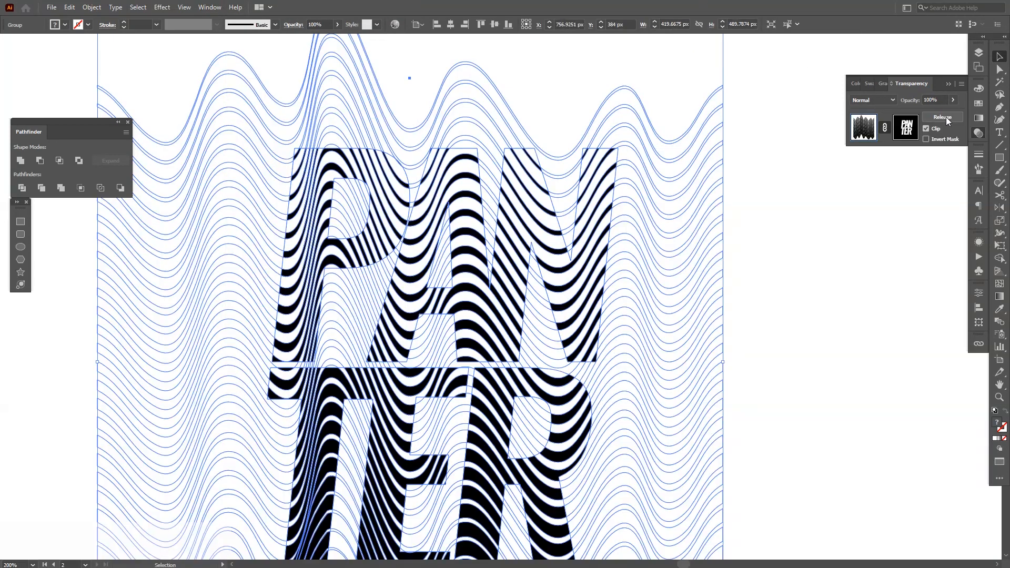
{"action": "left_click", "coordinate": [941, 117]}
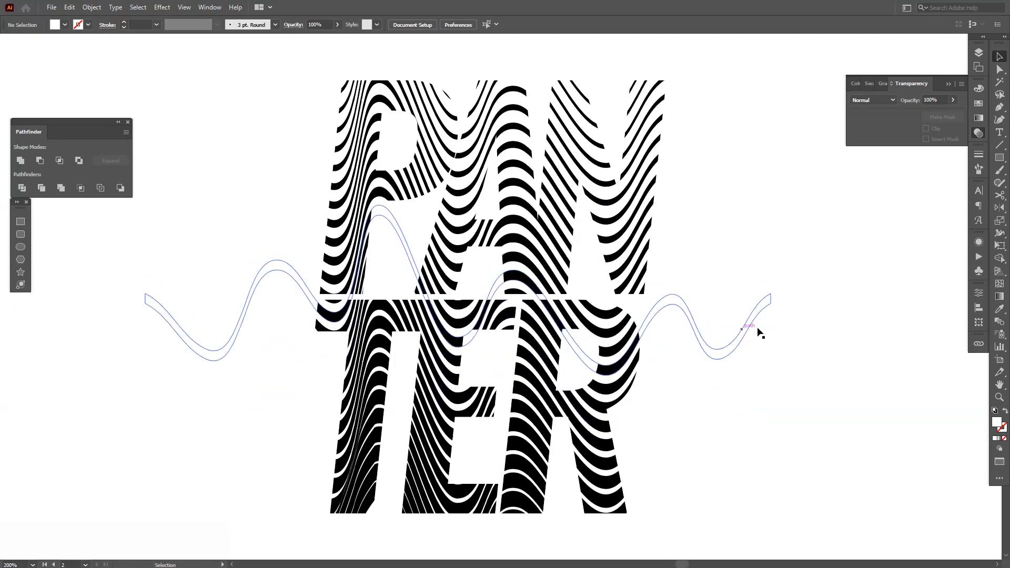
Drag the masked wave-filled PANTER leftward toward the plain PANTER versions.
{"action": "left_click_drag", "start_coordinate": [747, 328], "coordinate": [644, 181]}
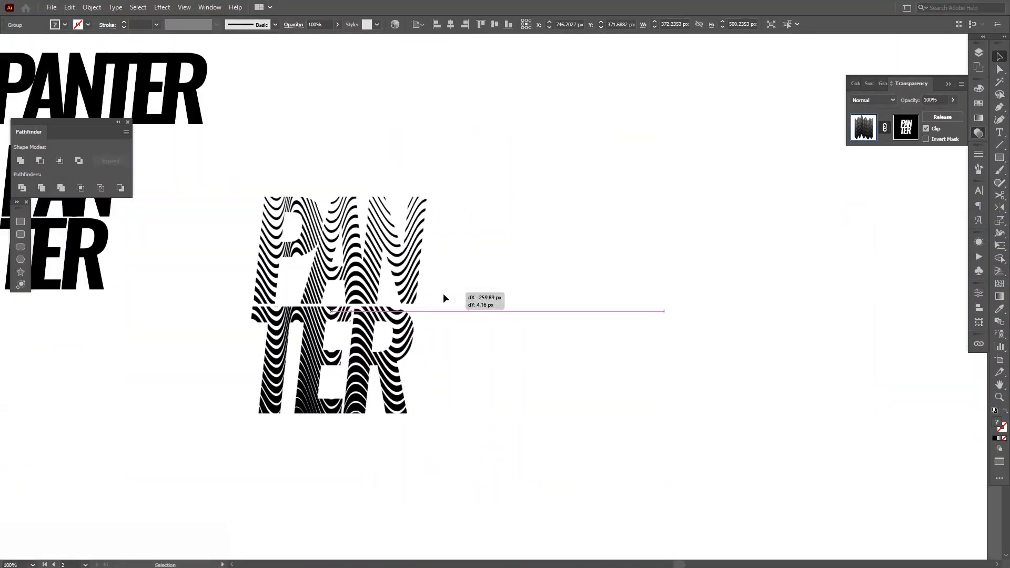
{"action": "left_click_drag", "start_coordinate": [335, 310], "coordinate": [618, 316]}
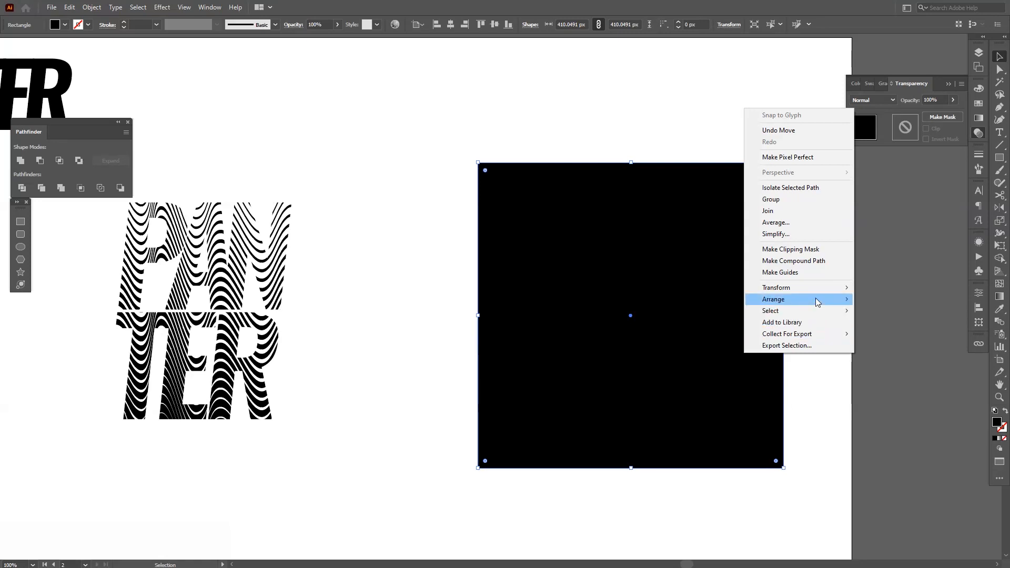
Send the black square to the back and select the small PANTER lettering for the white version.
{"action": "left_click", "coordinate": [773, 299]}
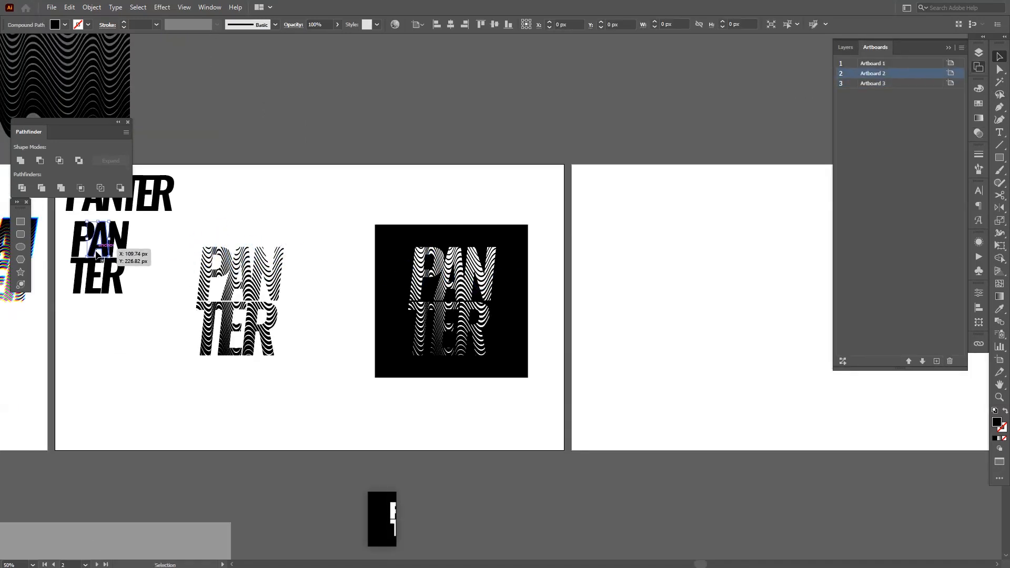
{"action": "right_click", "coordinate": [108, 247]}
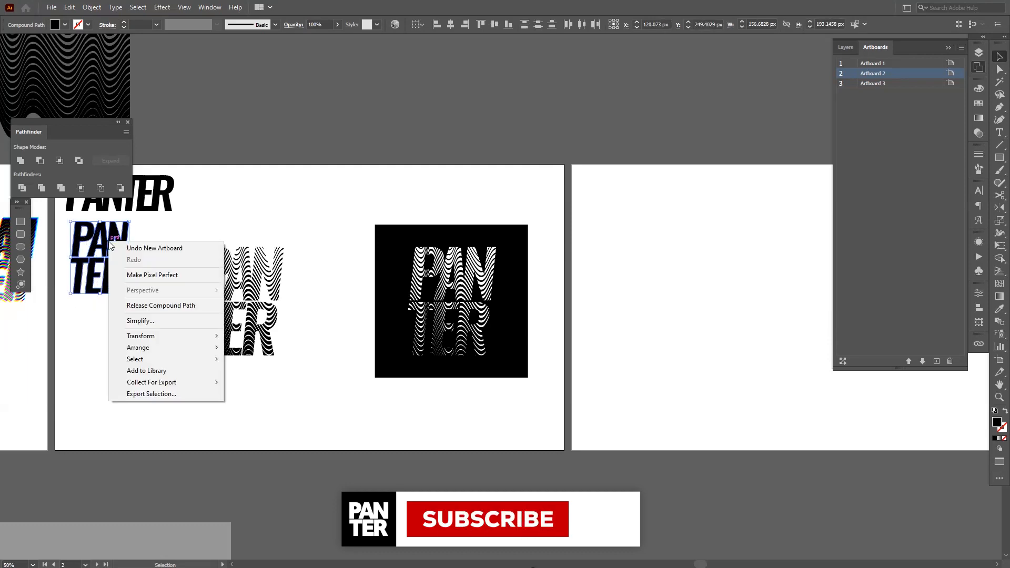